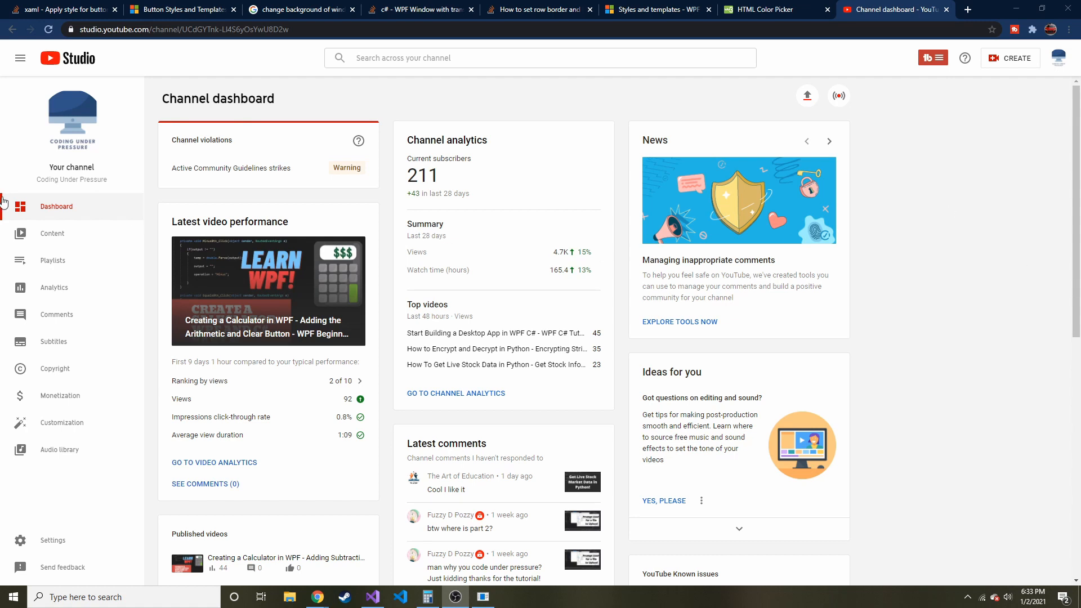
mouse_move(63, 238)
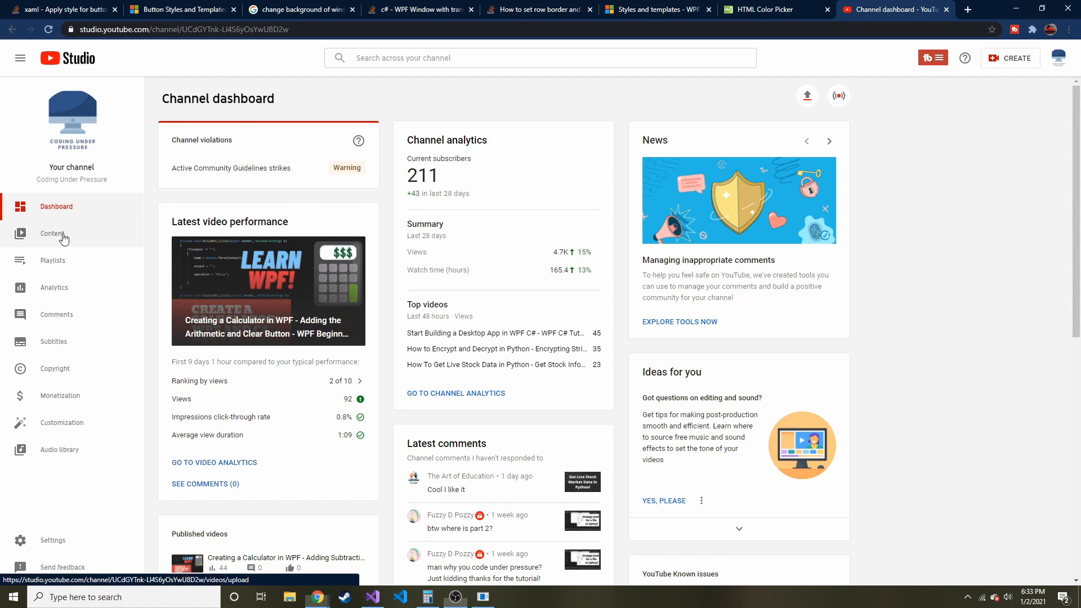
Leave the channel dashboard for the Stack Overflow question 'Apply style for buttons in all Windows in WPF'.
left_click(52, 233)
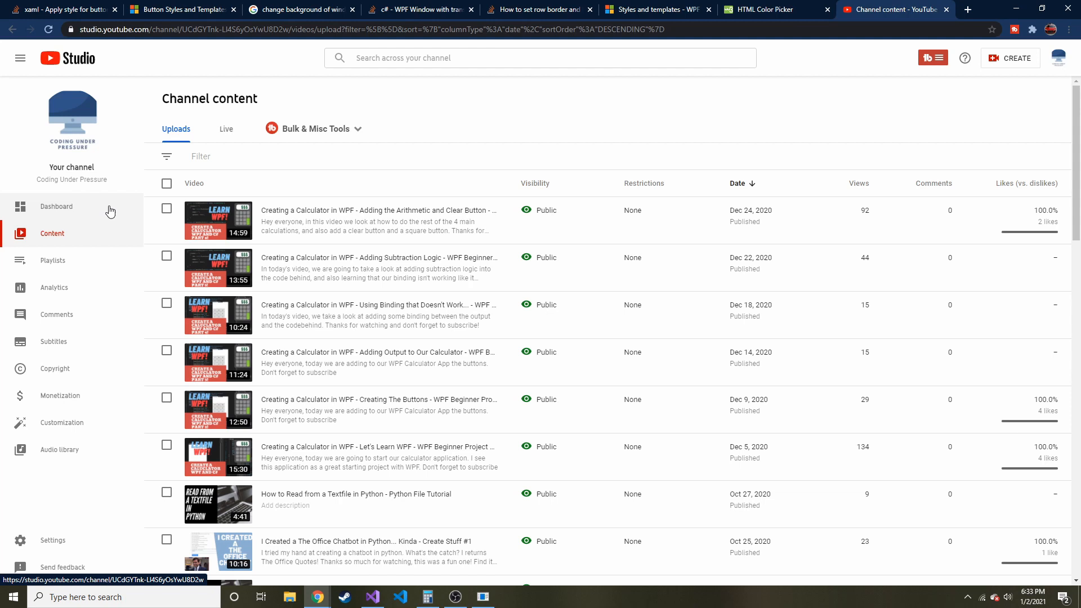
mouse_move(93, 211)
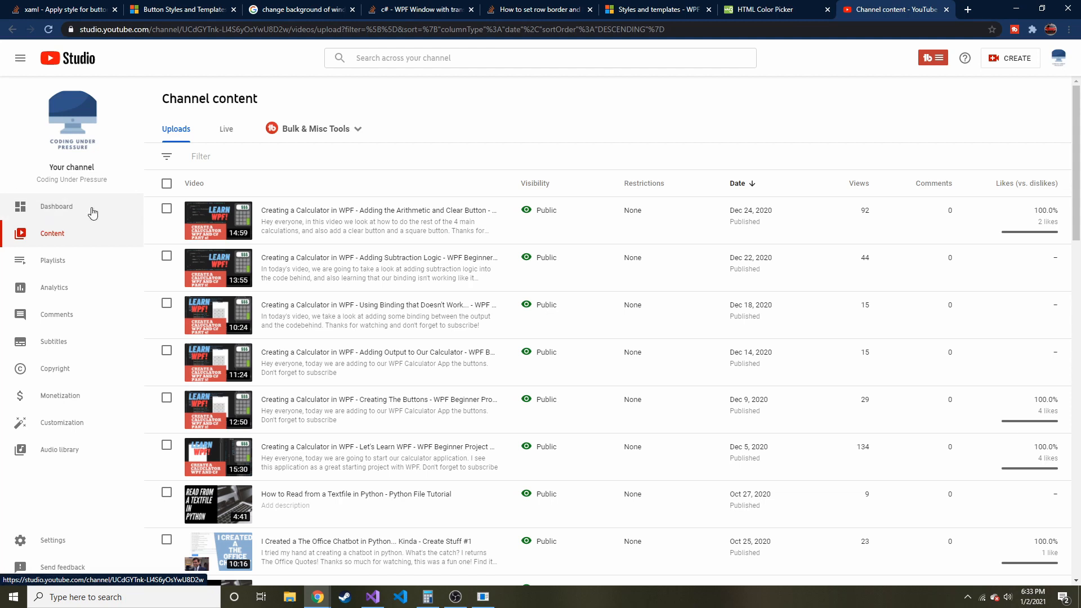
left_click(56, 206)
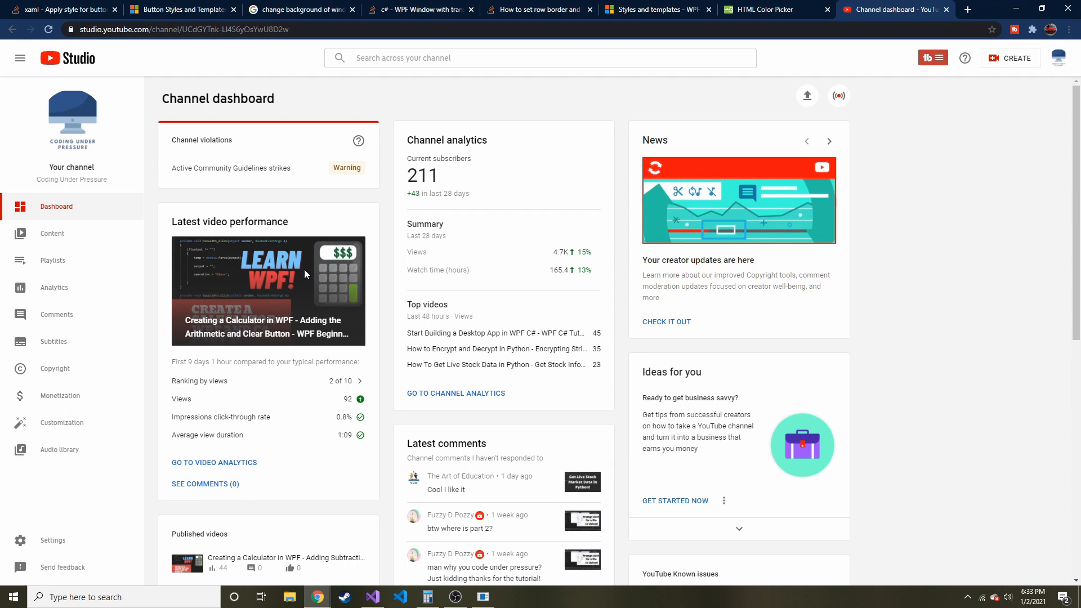
mouse_move(401, 351)
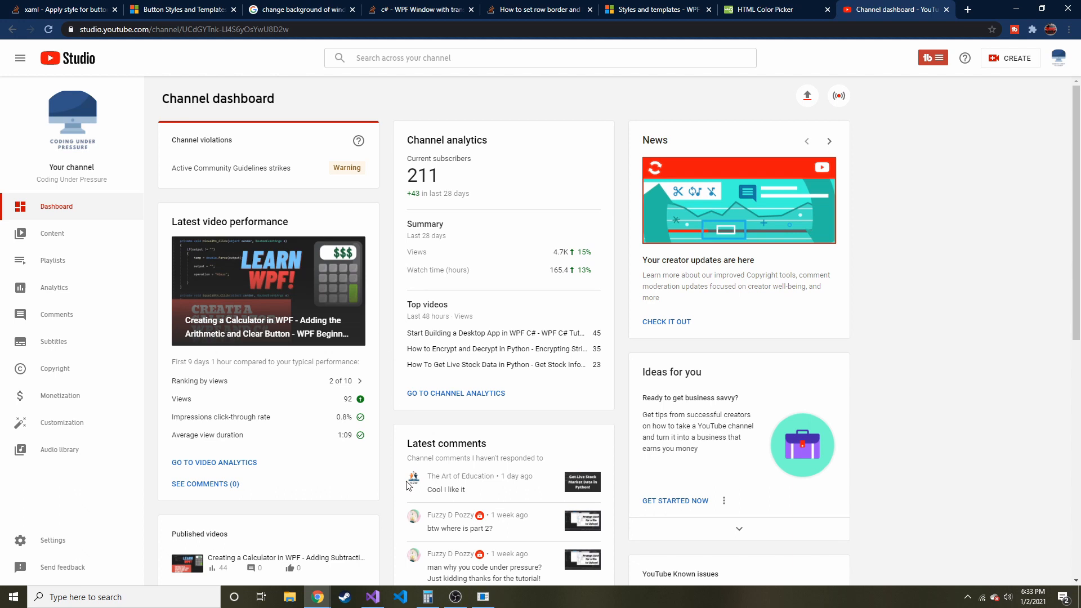
mouse_move(409, 480)
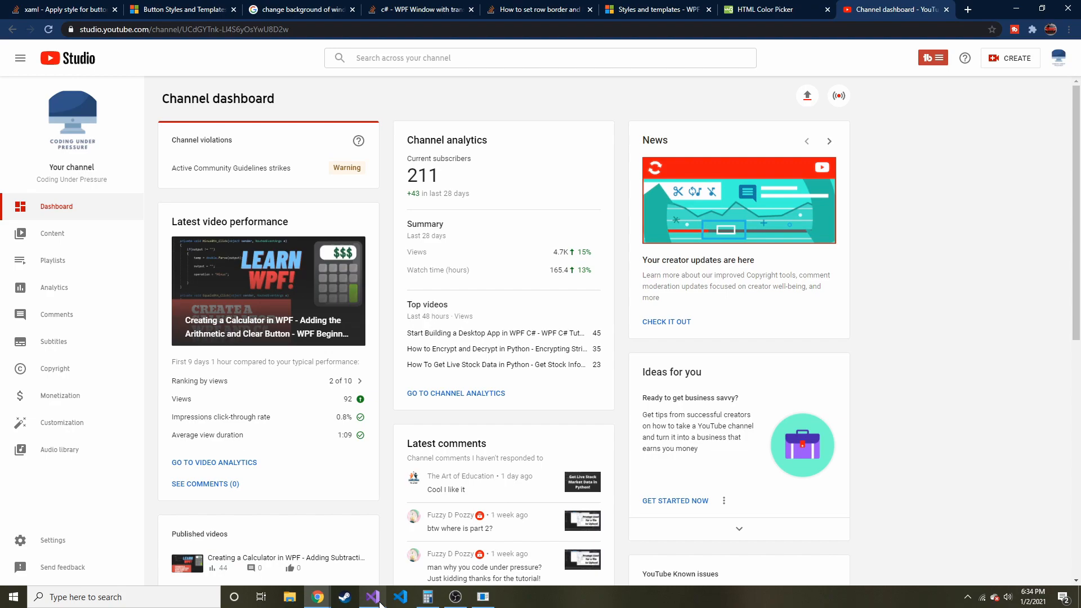
left_click(372, 597)
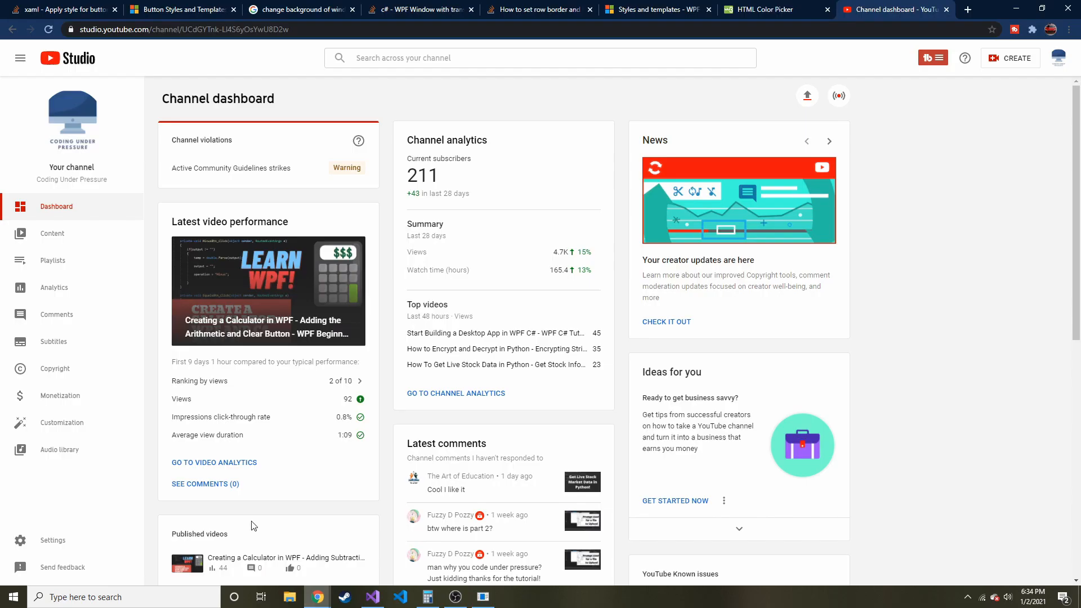
left_click(62, 9)
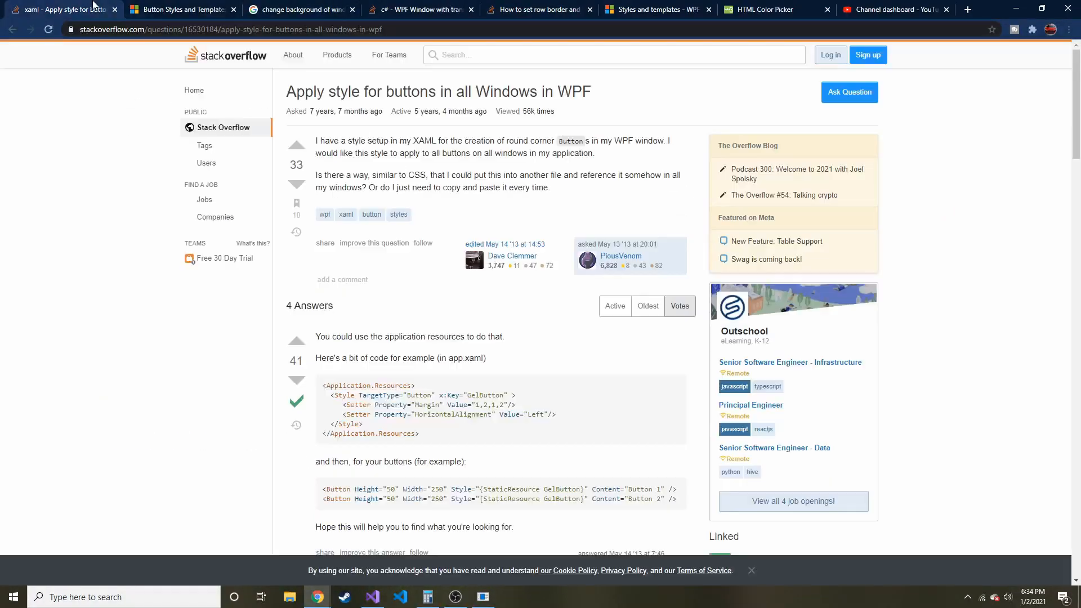
left_click(372, 596)
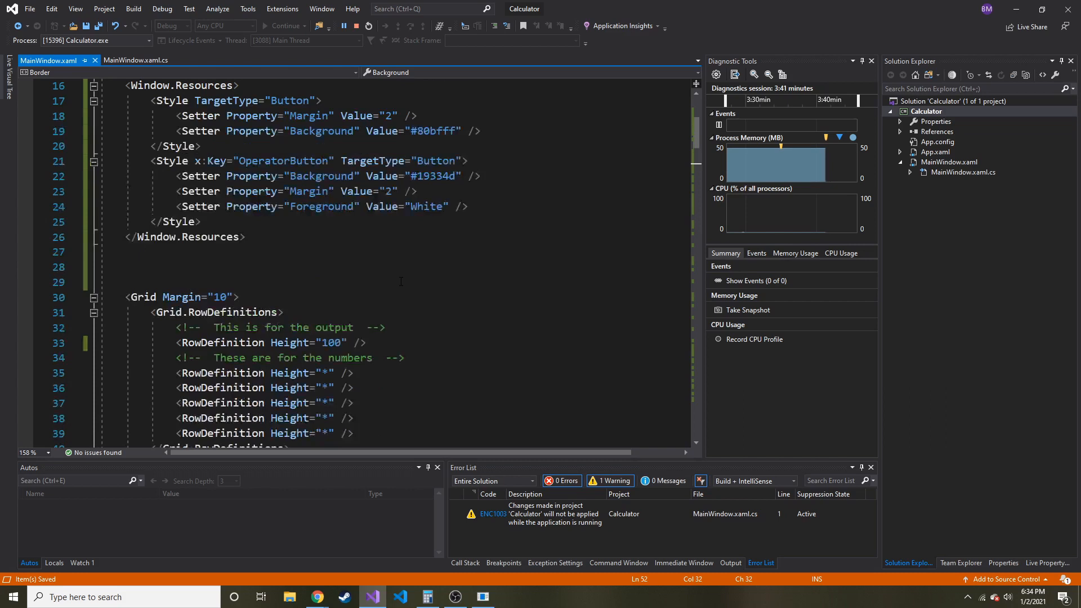
Compare the running WPF calculator with Windows Calculator, then minimize Windows Calculator.
scroll("up", 3)
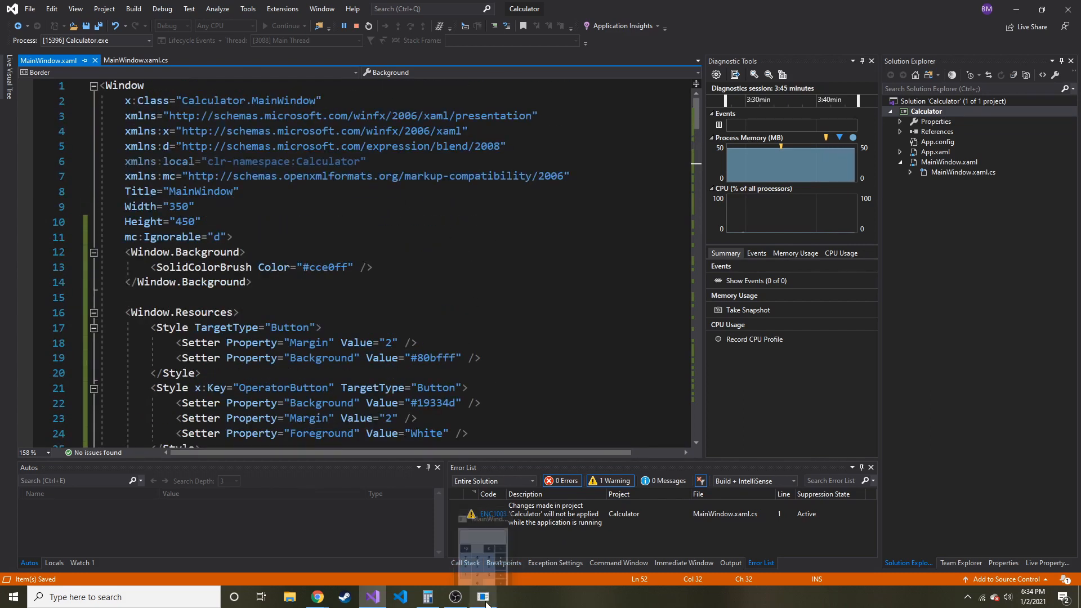
left_click(484, 595)
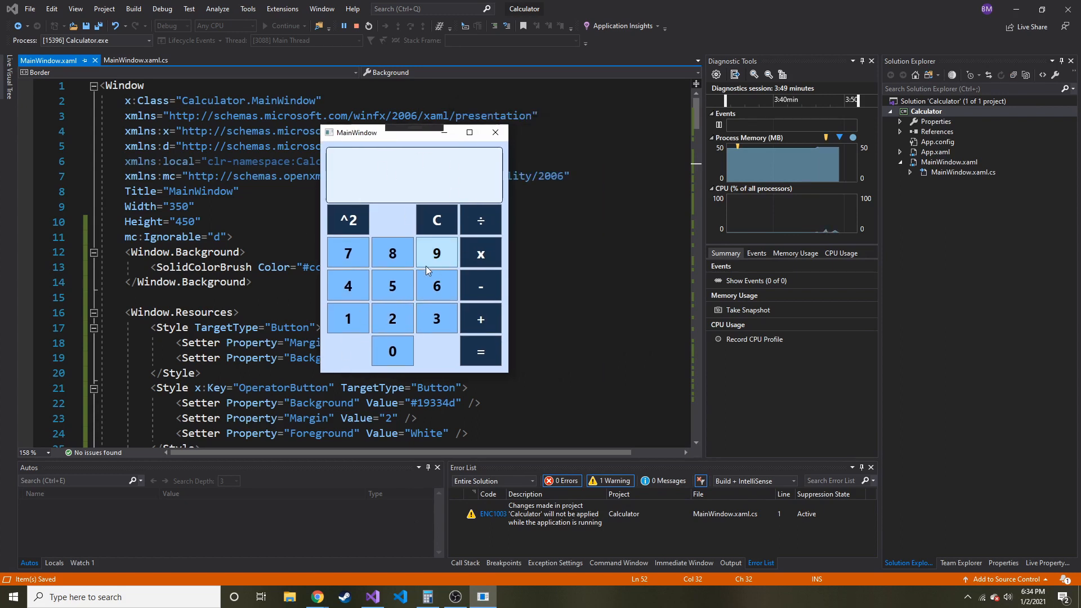
mouse_move(425, 262)
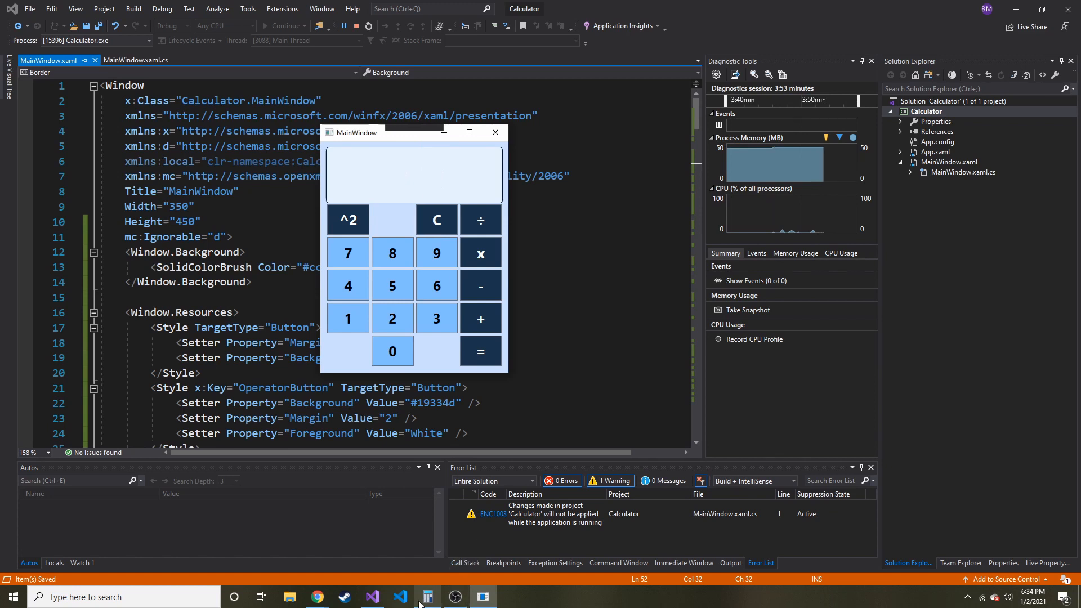
left_click(428, 597)
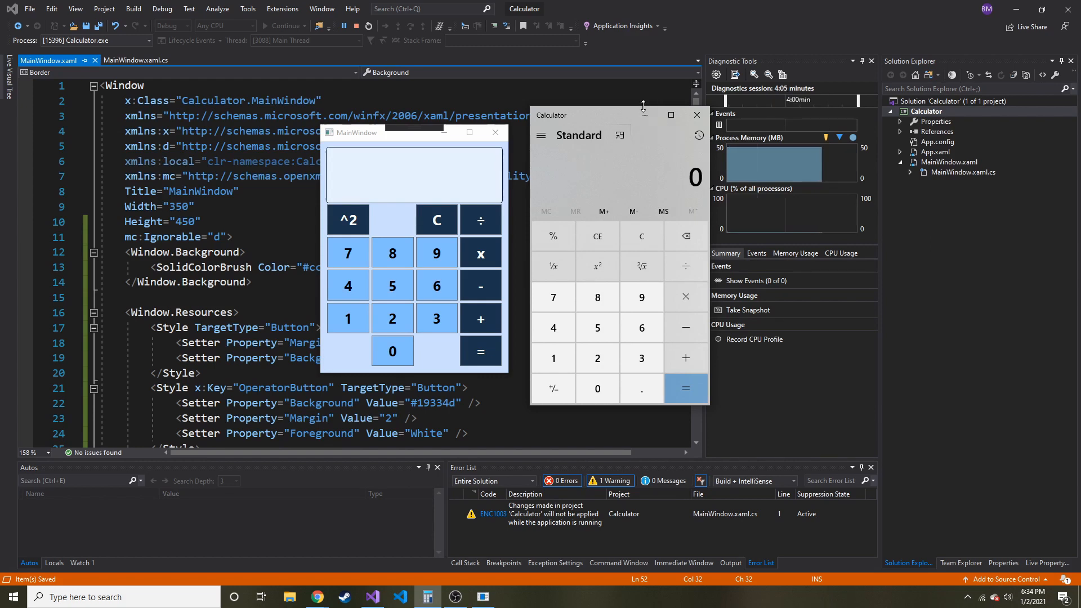
left_click(697, 115)
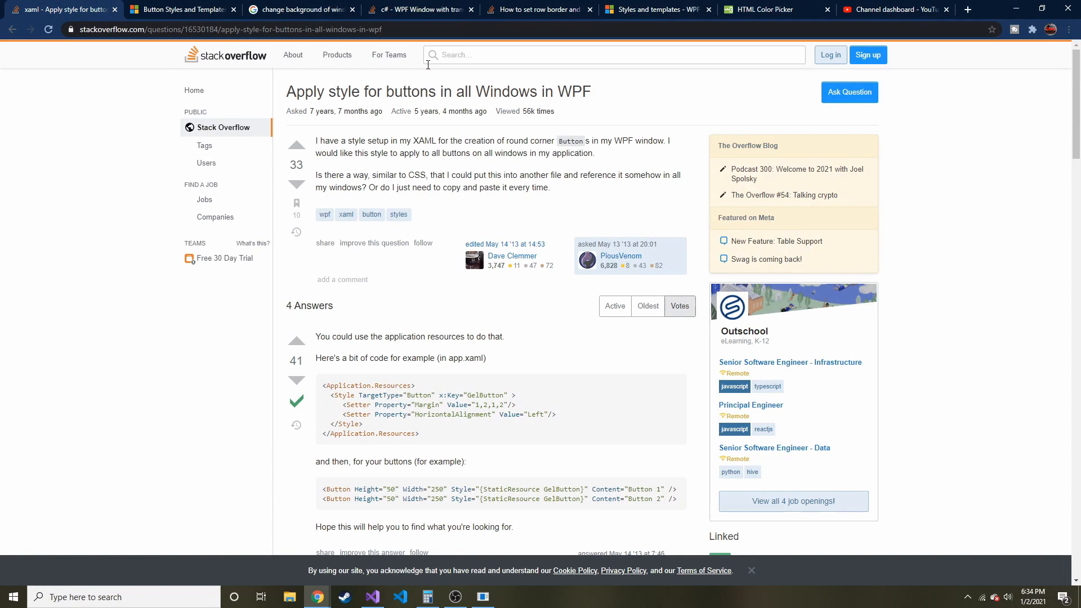
Scroll the W3Schools Color Picker's #0066cc shades down to the pale tint #e6f2ff.
left_click(766, 10)
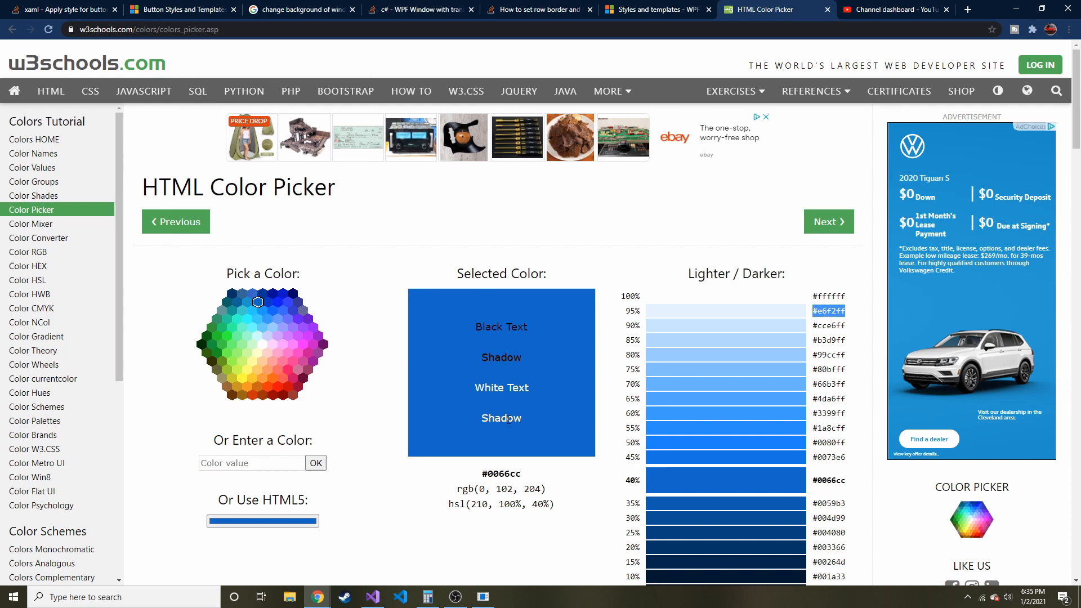
scroll("down", 3)
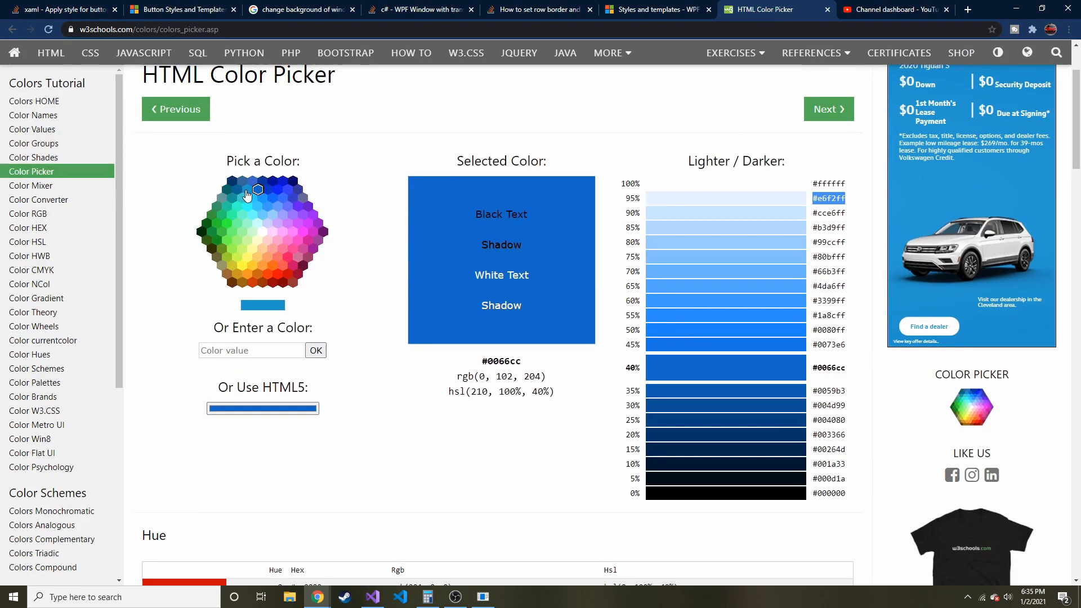
mouse_move(774, 200)
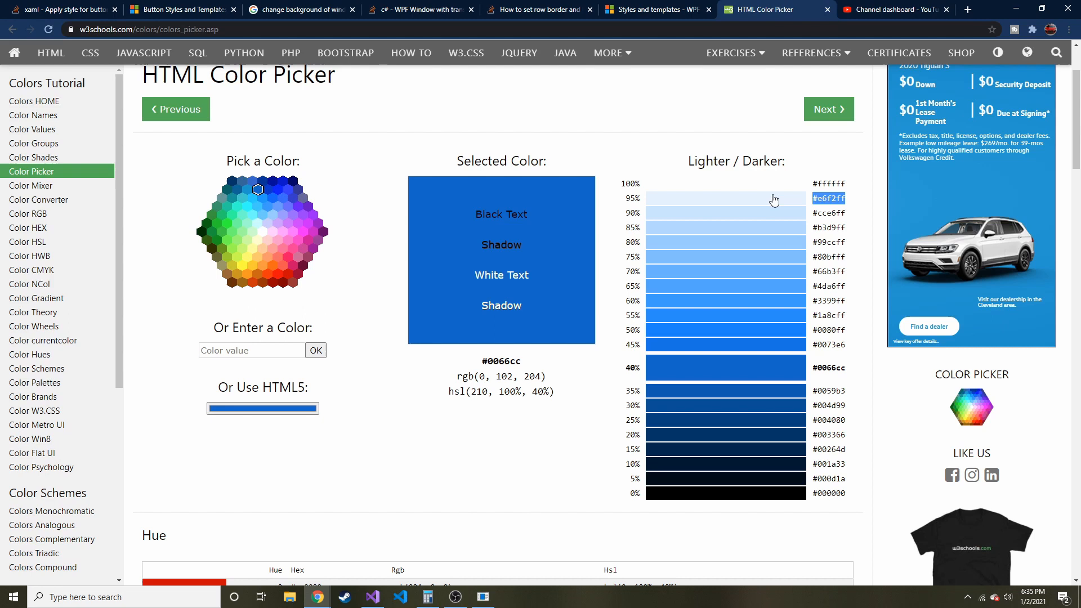
mouse_move(486, 271)
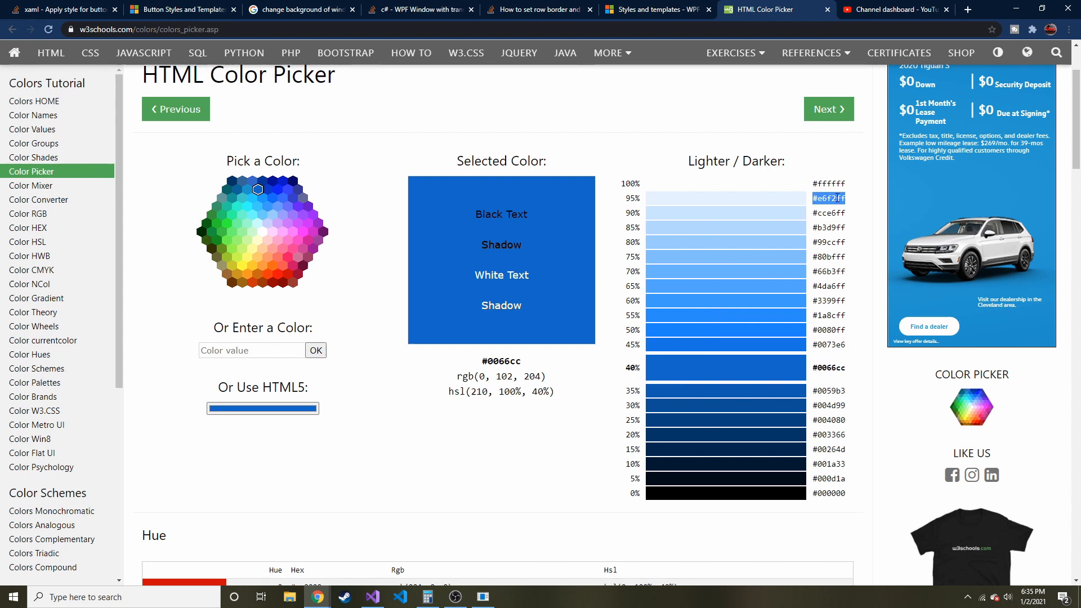
mouse_move(714, 214)
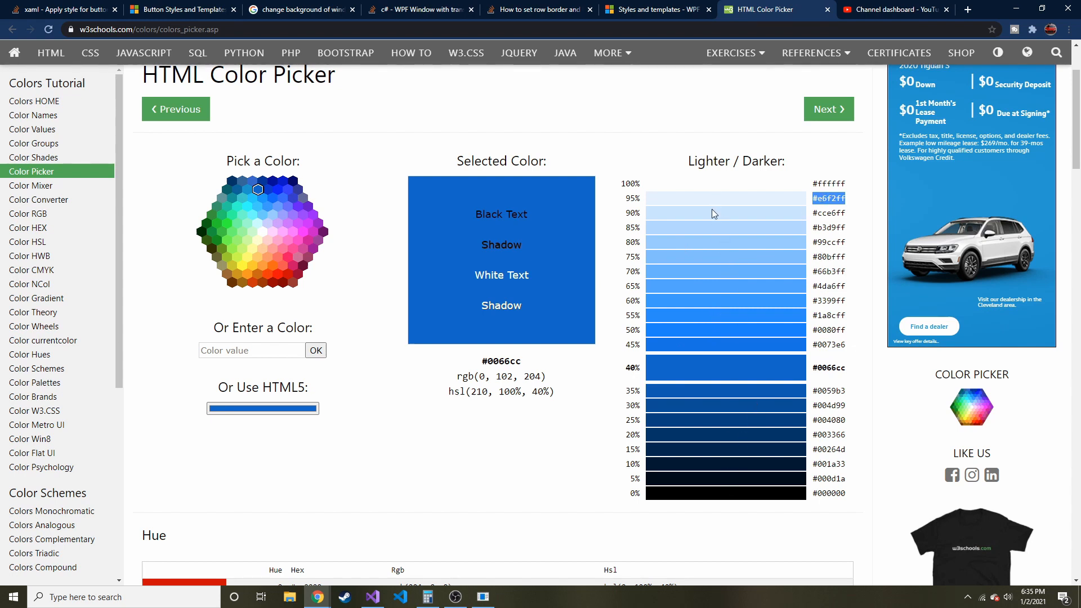
mouse_move(567, 259)
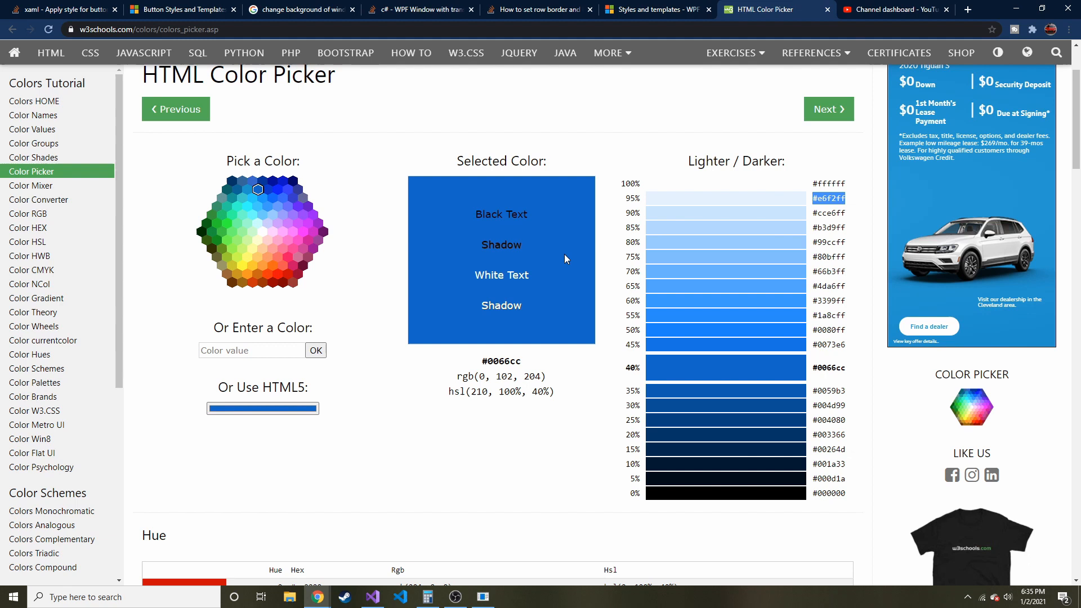
mouse_move(497, 267)
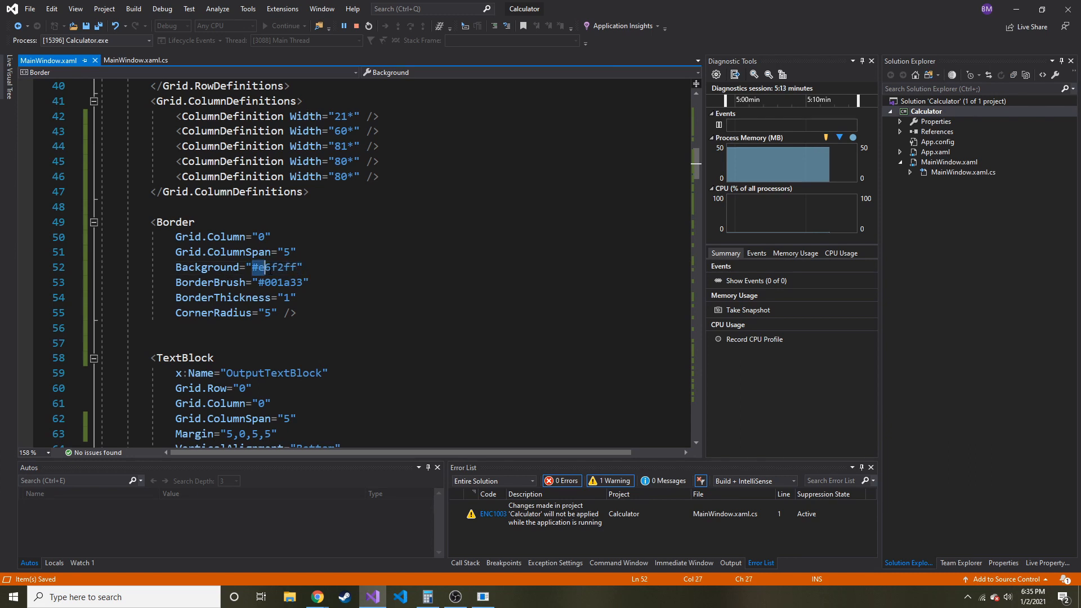
Select the Border's Background value to replace it with #e6f2ff.
double_click(275, 267)
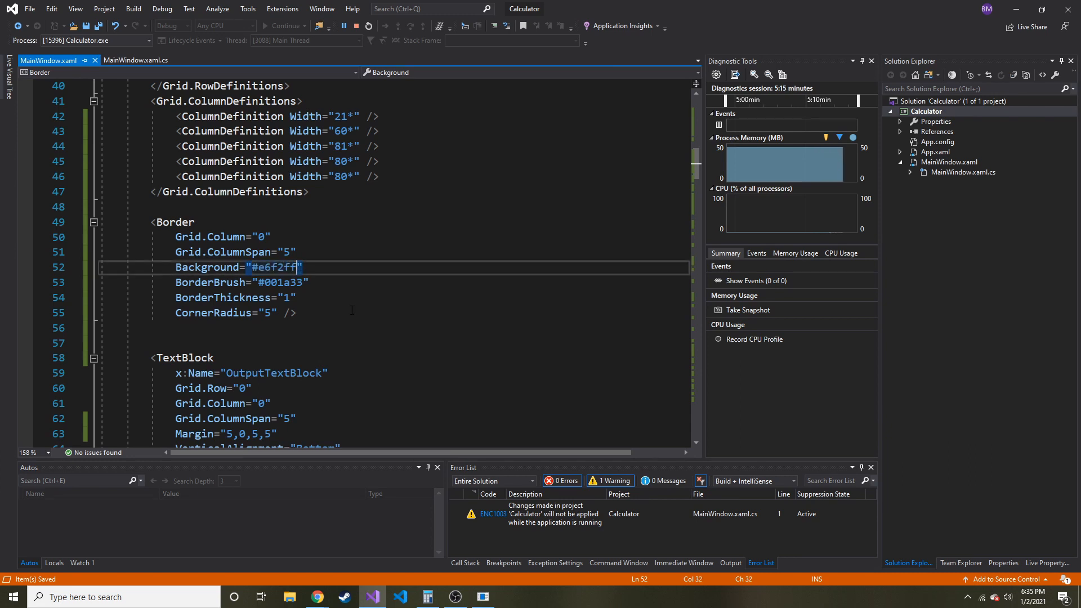
left_click(480, 596)
type("<SolidColorBrush Color=\"#cce0f\" />")
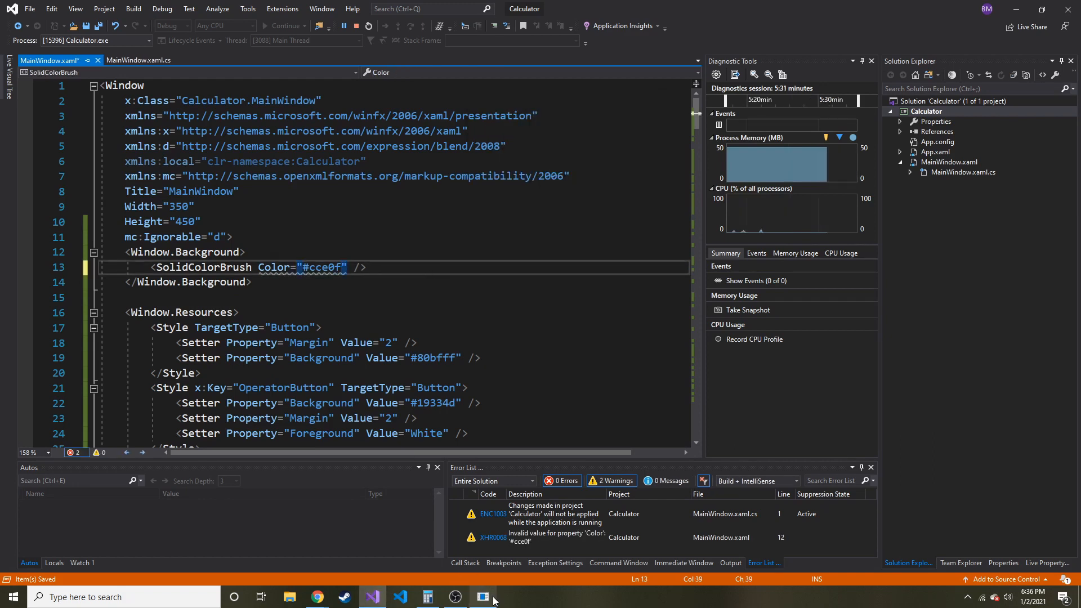
Preview the running calculator, moving it aside while setting the window background to #bce0ff.
left_click(483, 597)
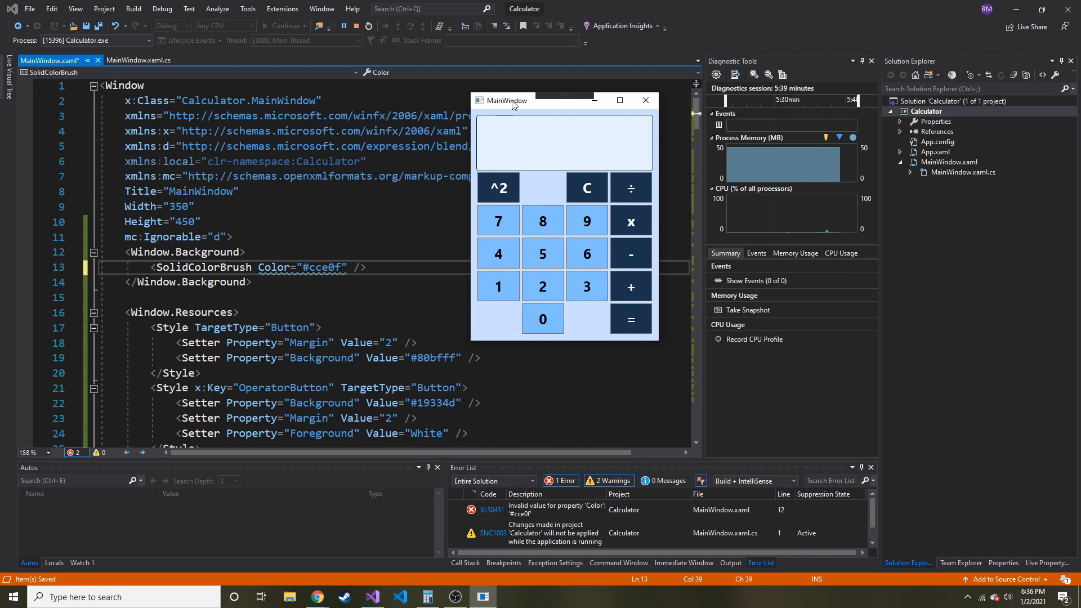
left_click_drag(512, 100, 305, 150)
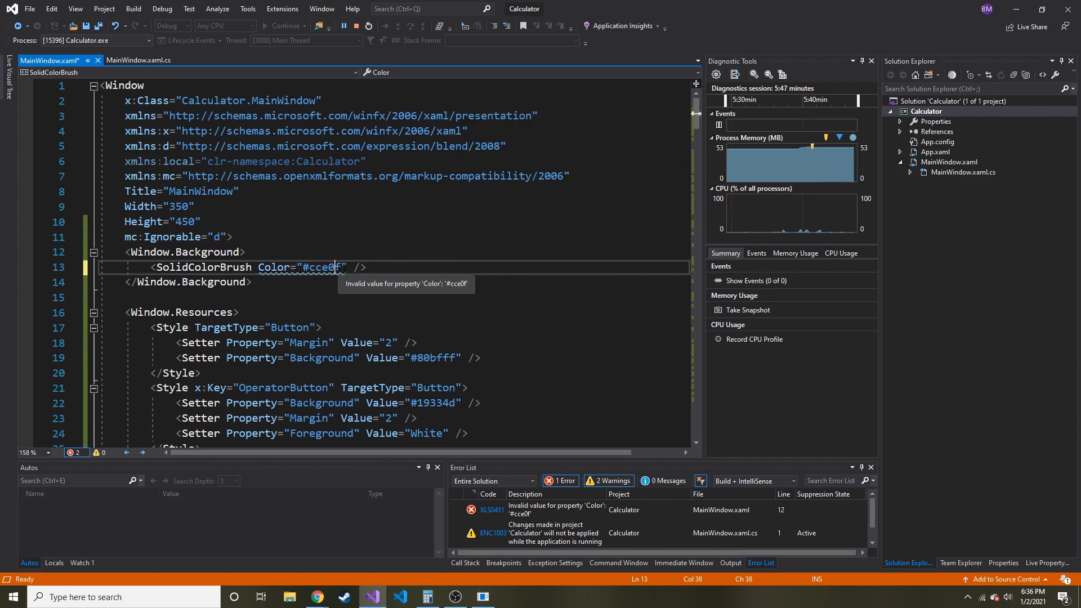
type("fe")
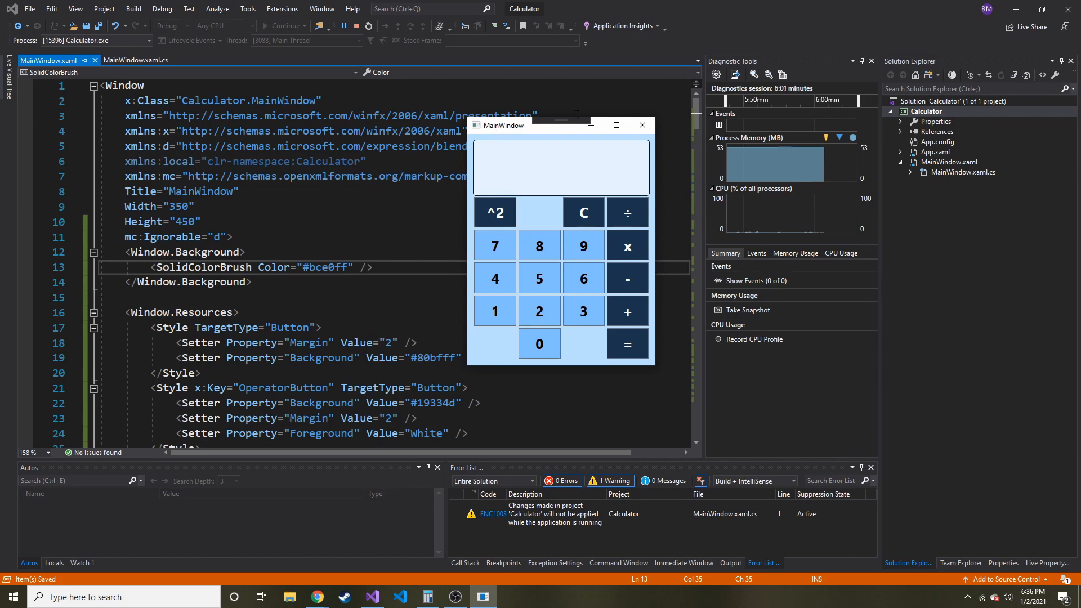
left_click_drag(506, 125, 784, 78)
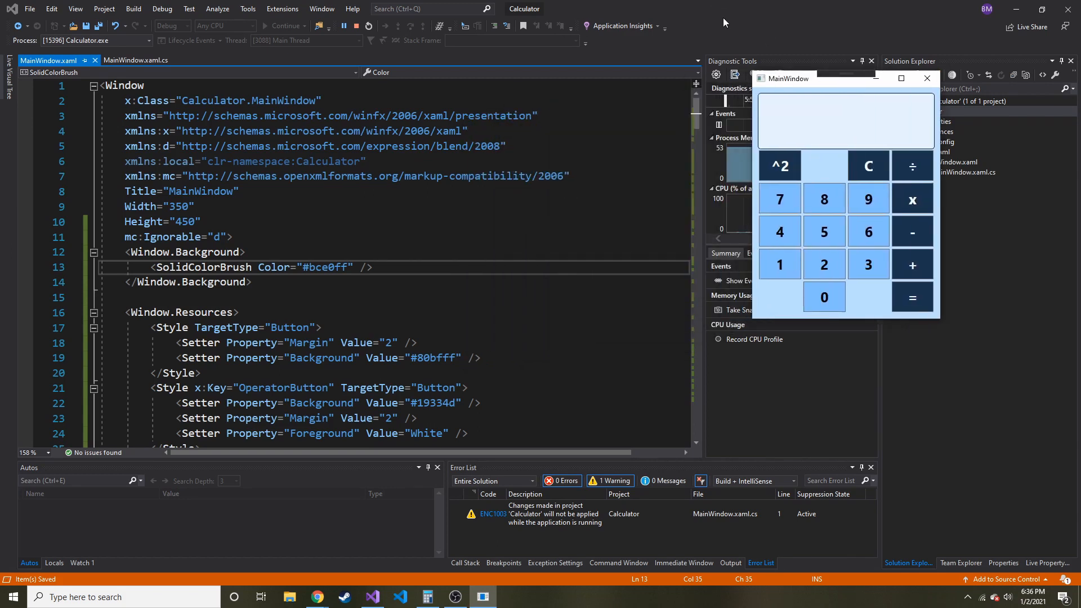
left_click(927, 78)
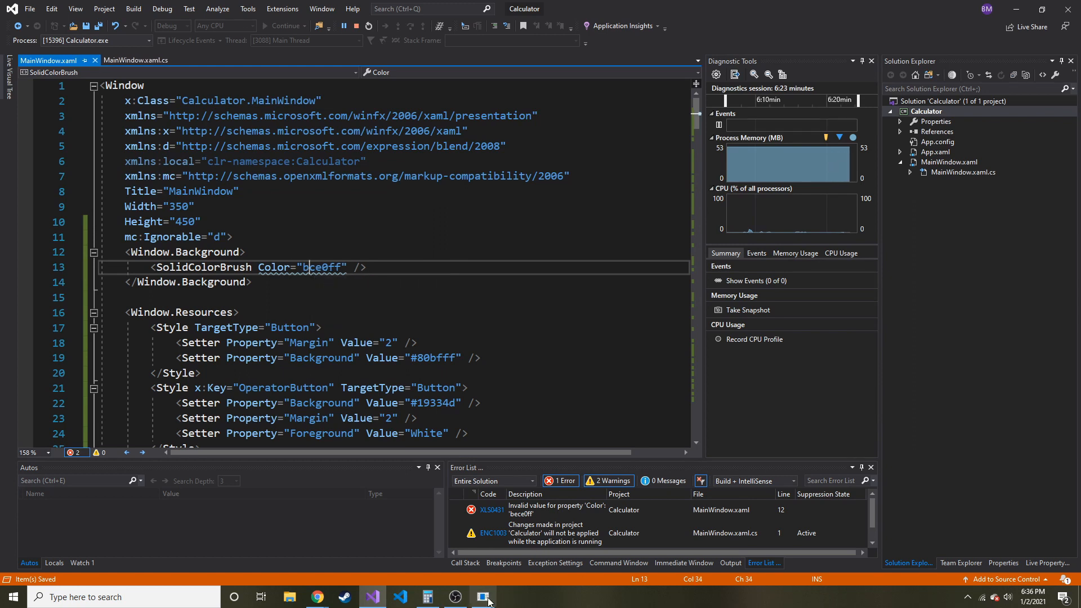
left_click(483, 597)
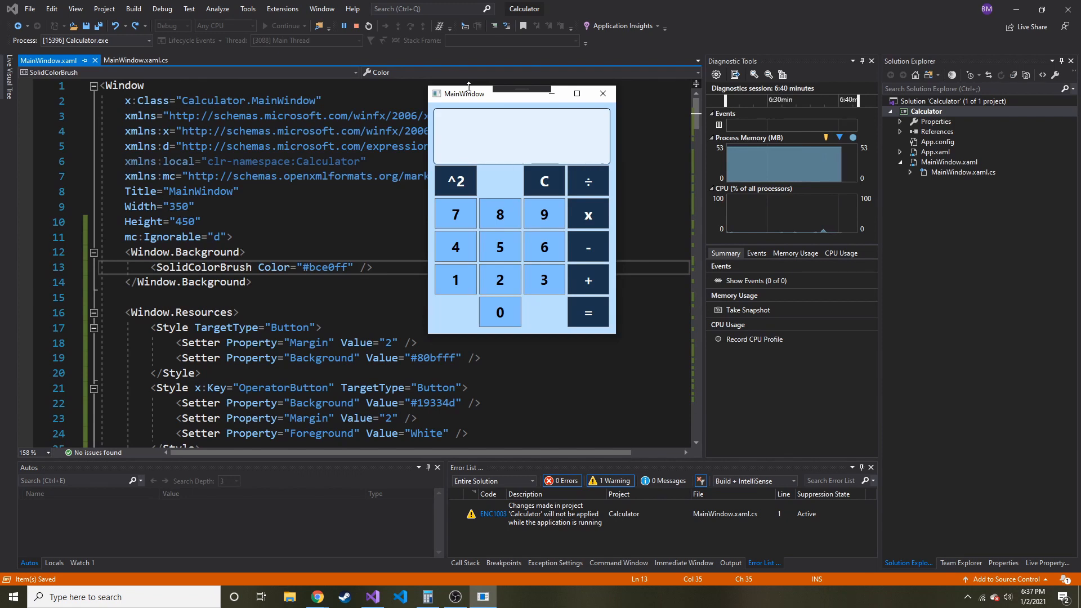
mouse_move(480, 114)
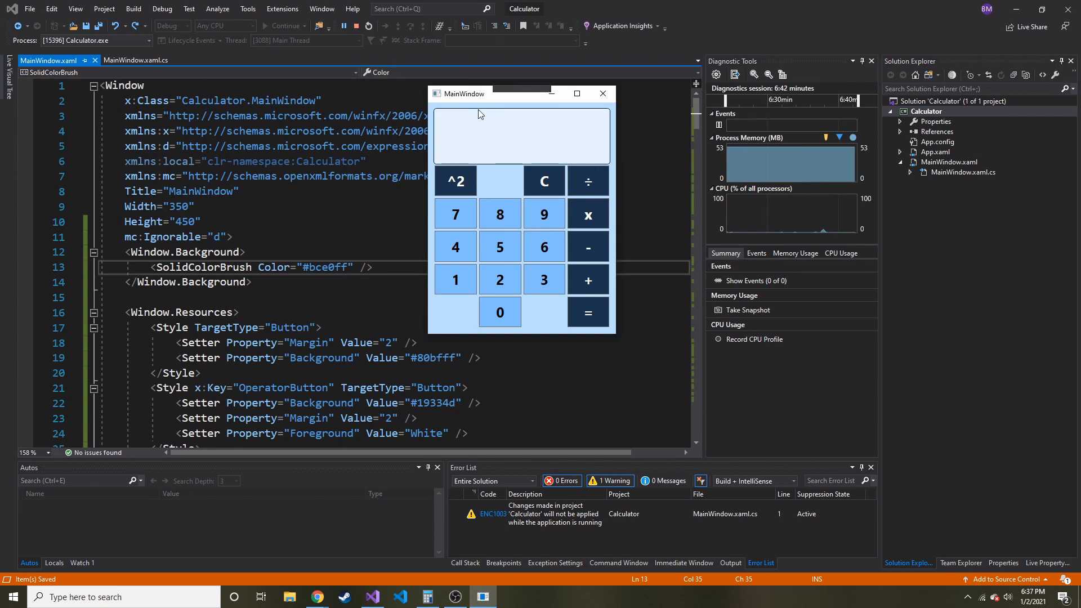
mouse_move(503, 102)
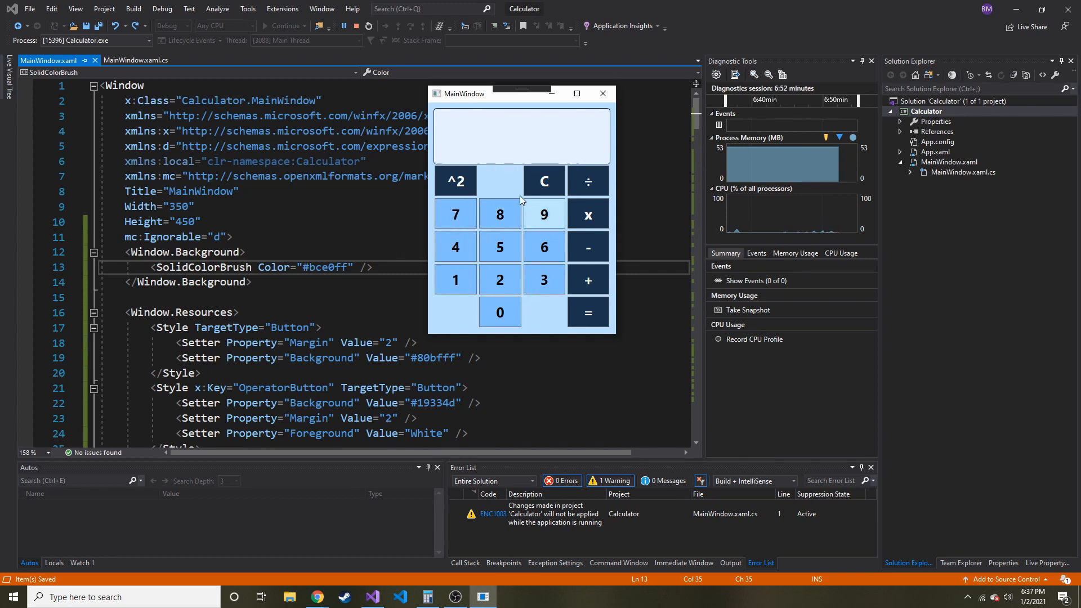
mouse_move(505, 301)
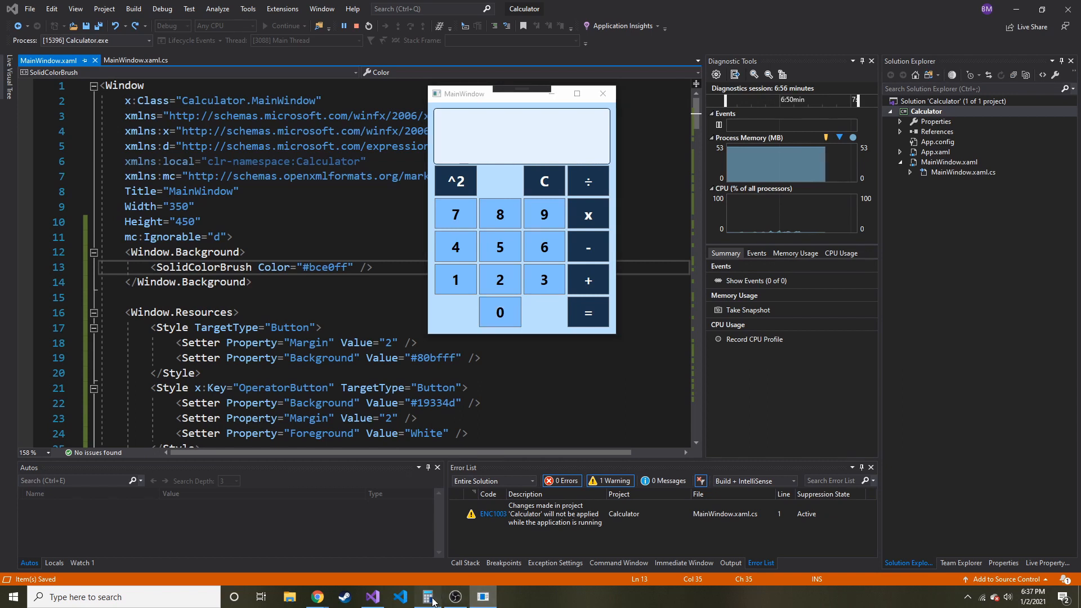
Open Windows Calculator next to the pale blue WPF calculator.
left_click(428, 596)
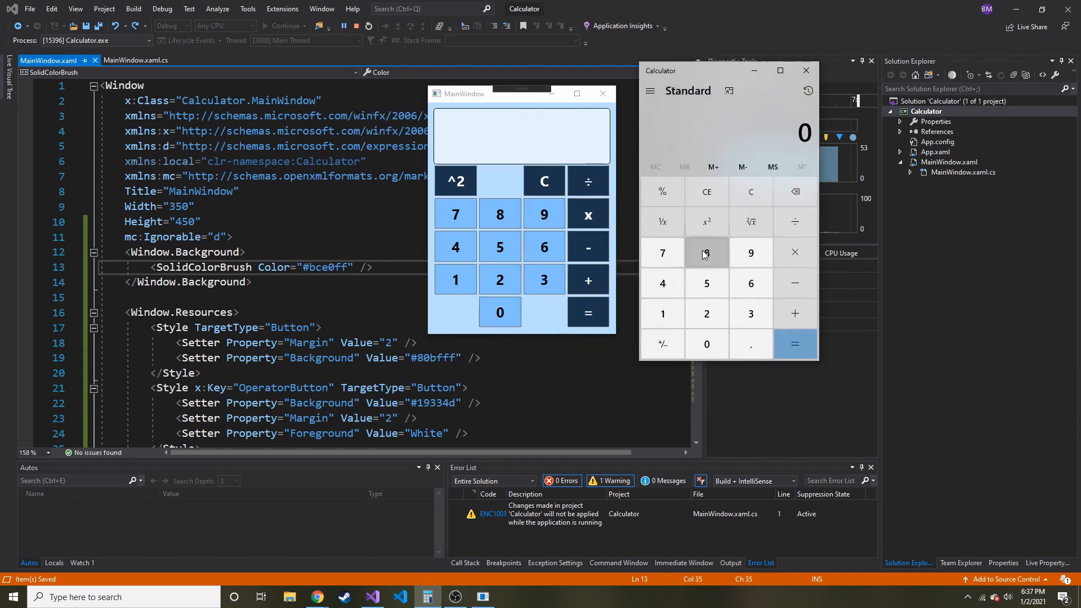
mouse_move(549, 156)
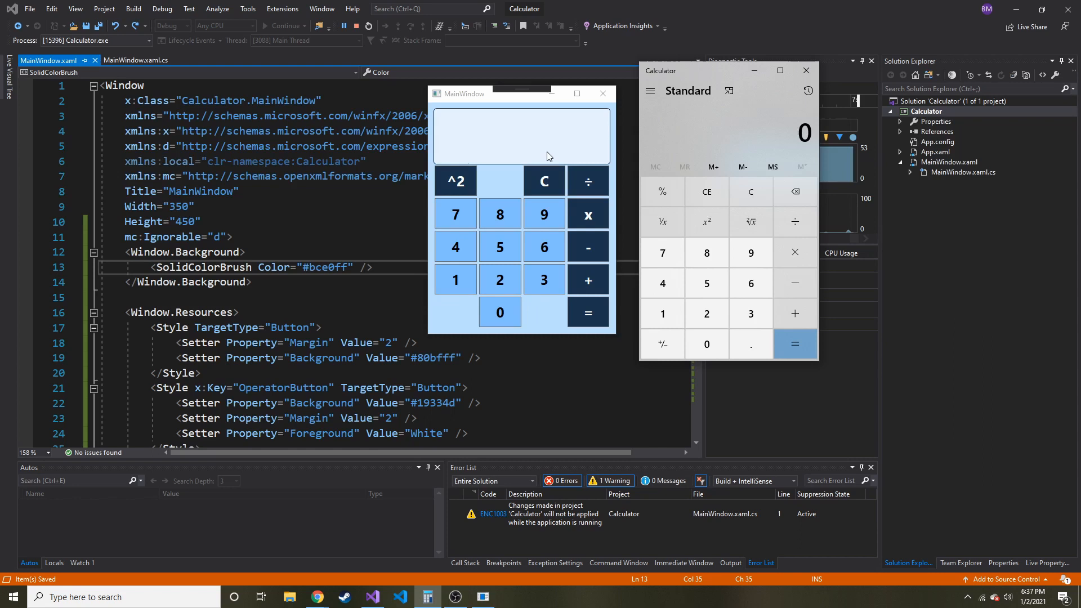
mouse_move(437, 114)
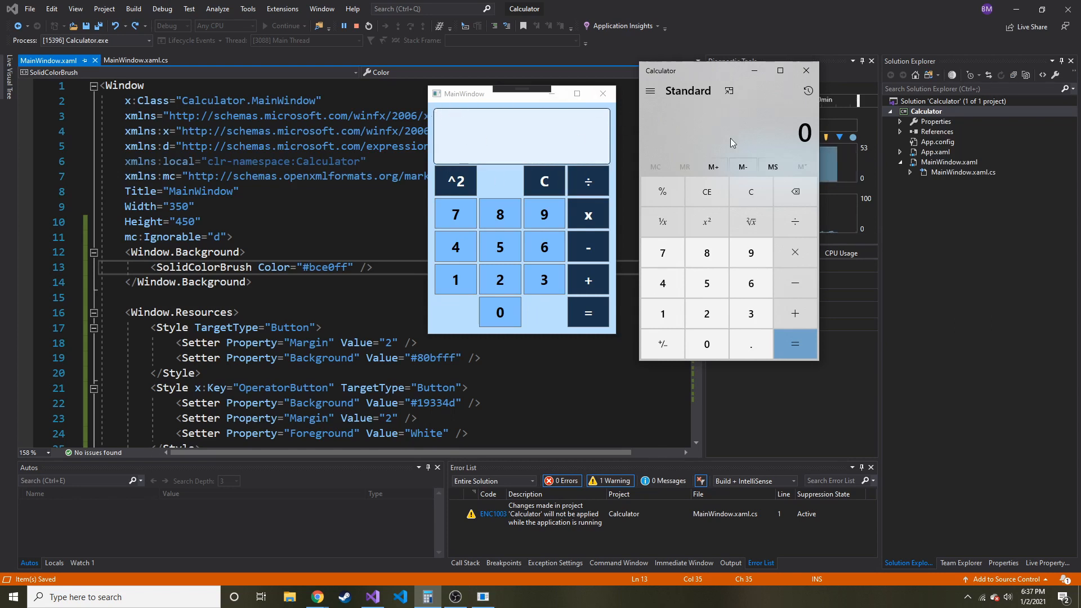
mouse_move(744, 121)
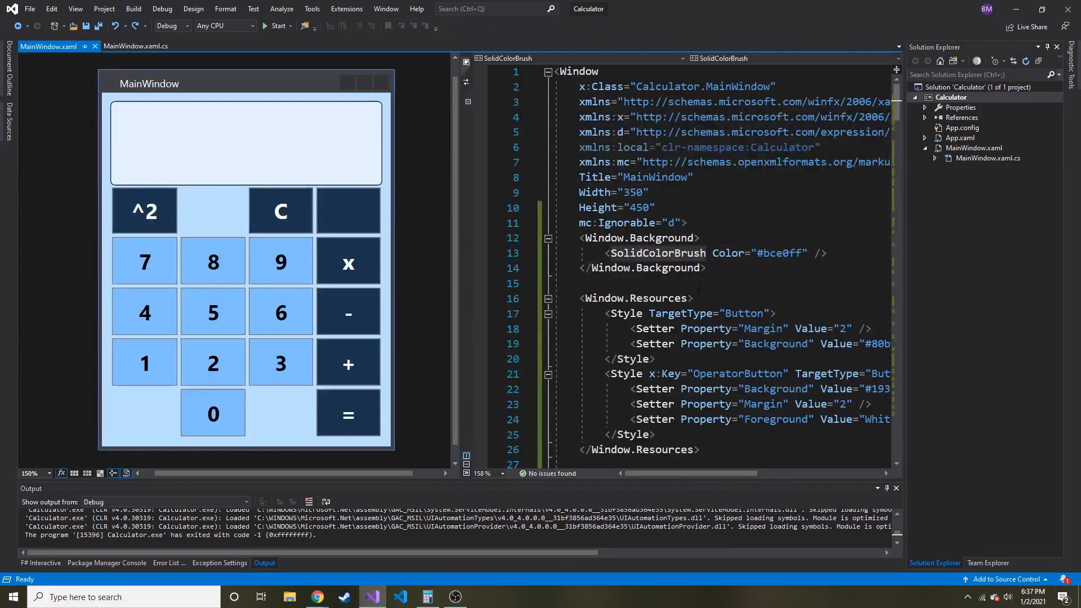
mouse_move(701, 264)
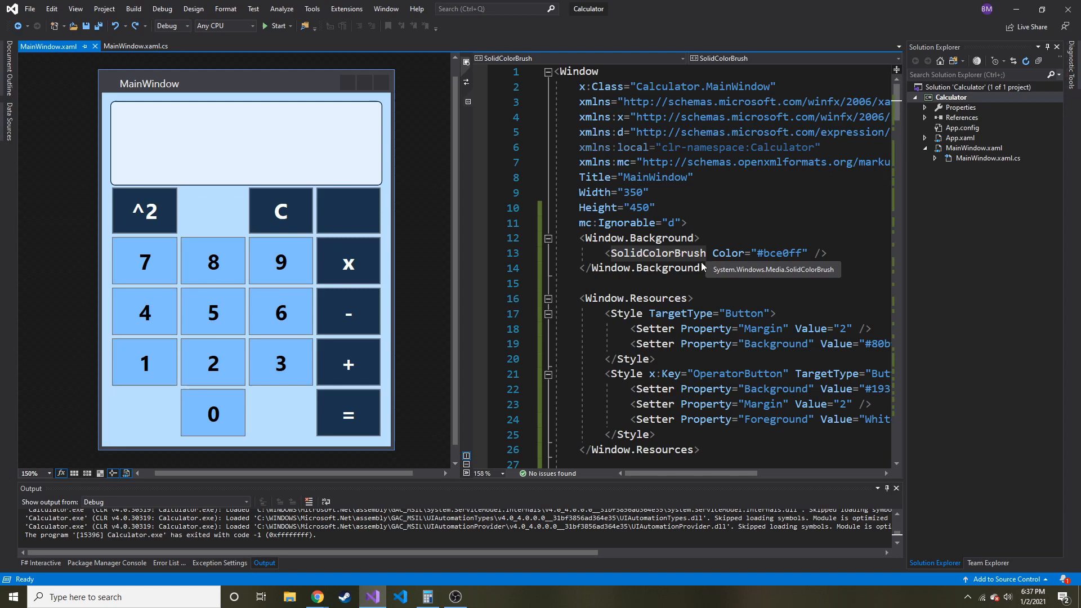
mouse_move(639, 268)
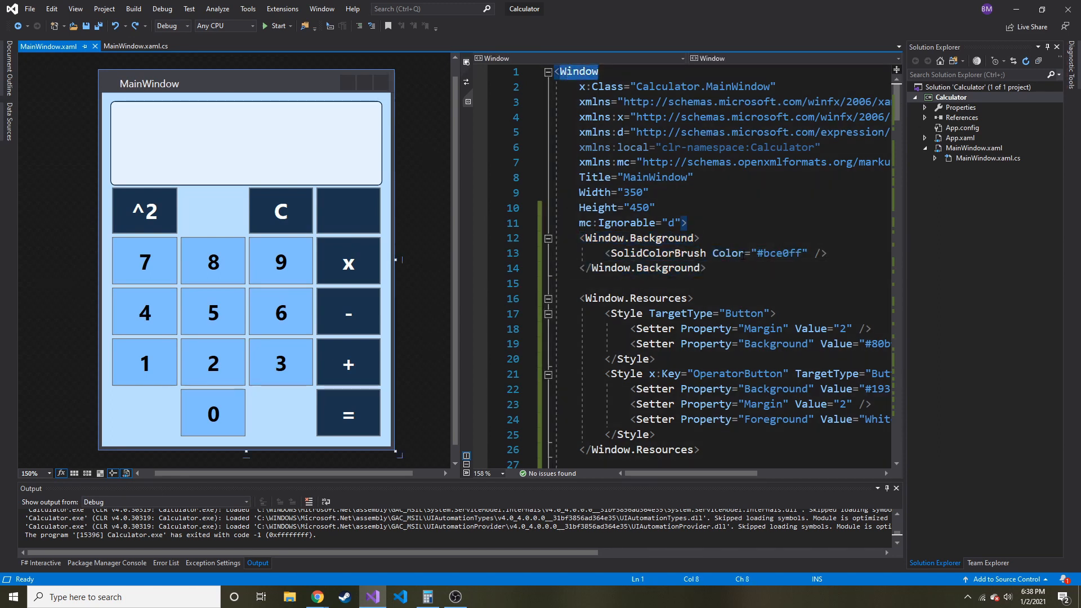
double_click(658, 253)
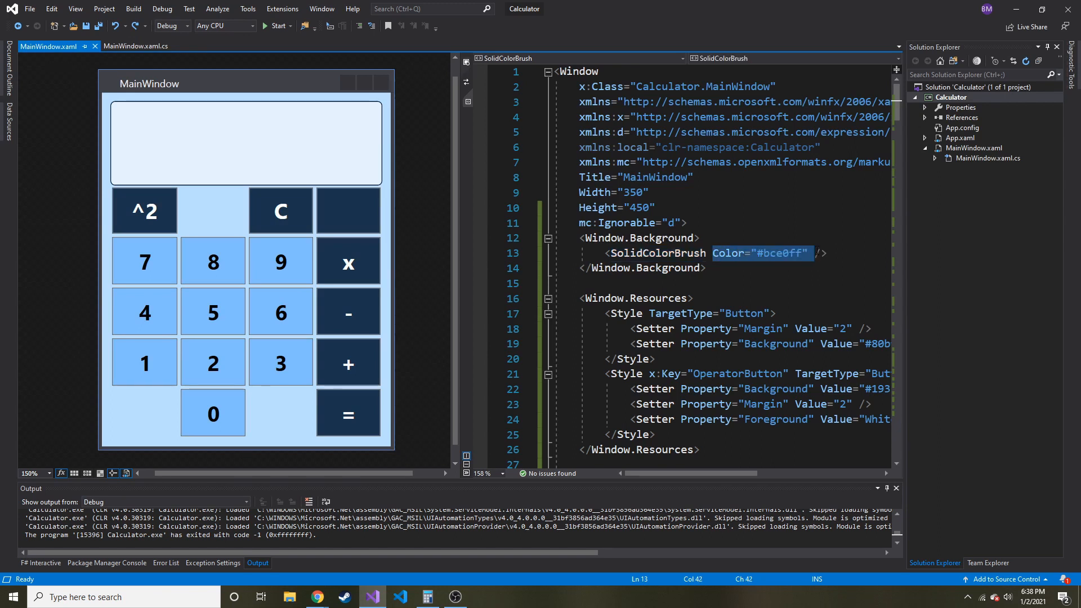
mouse_move(311, 255)
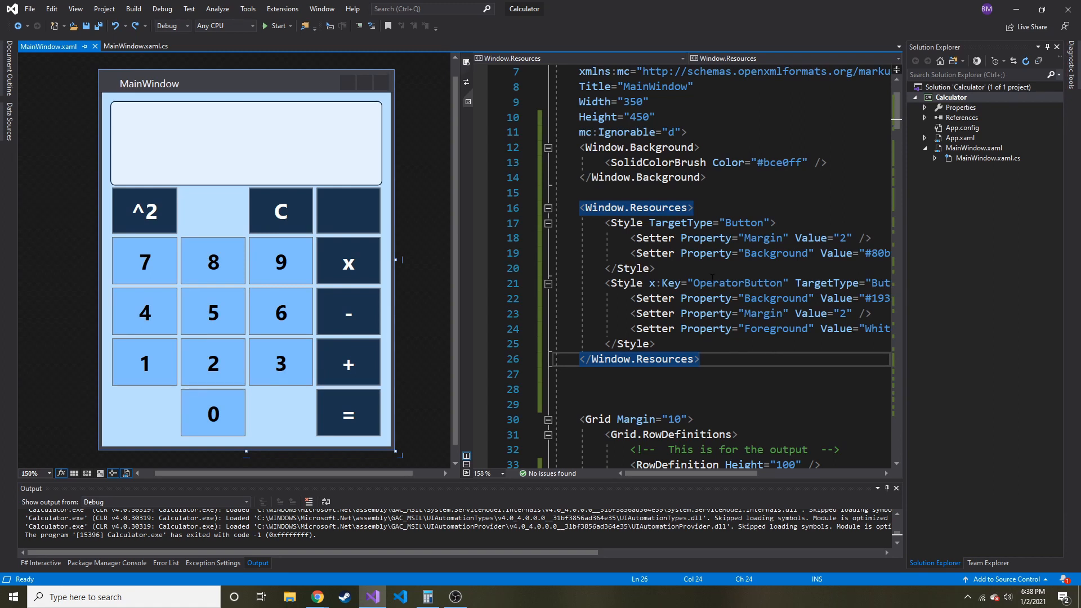
mouse_move(721, 253)
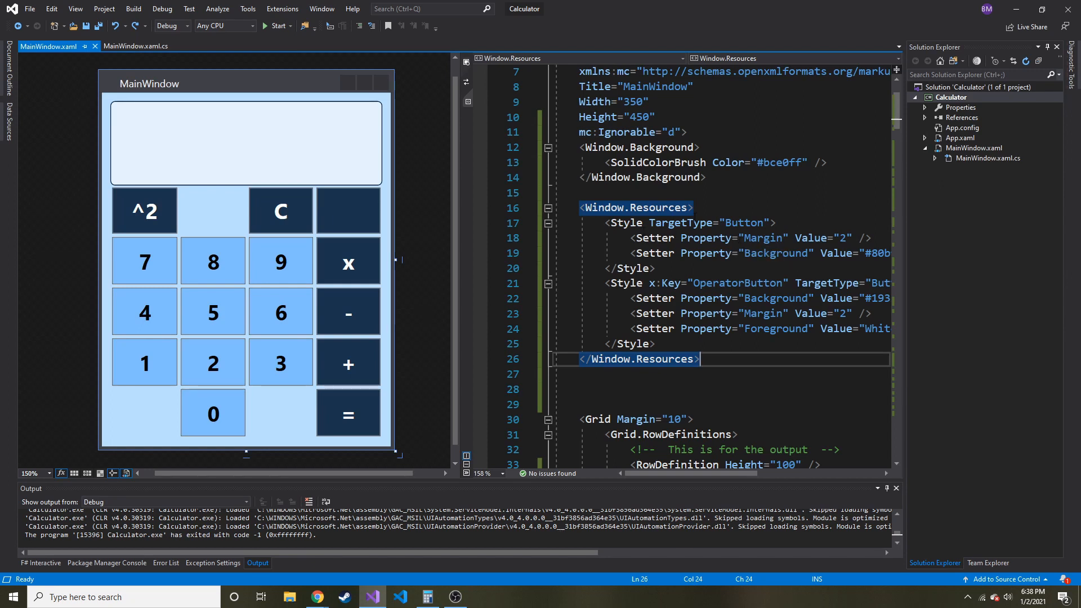
mouse_move(735, 222)
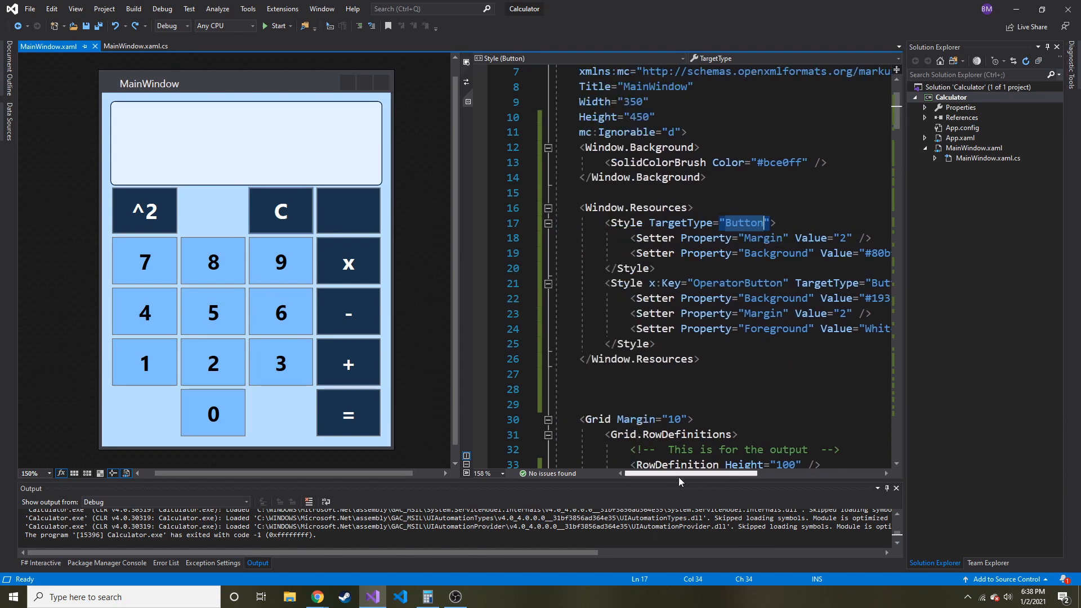
left_click(714, 283)
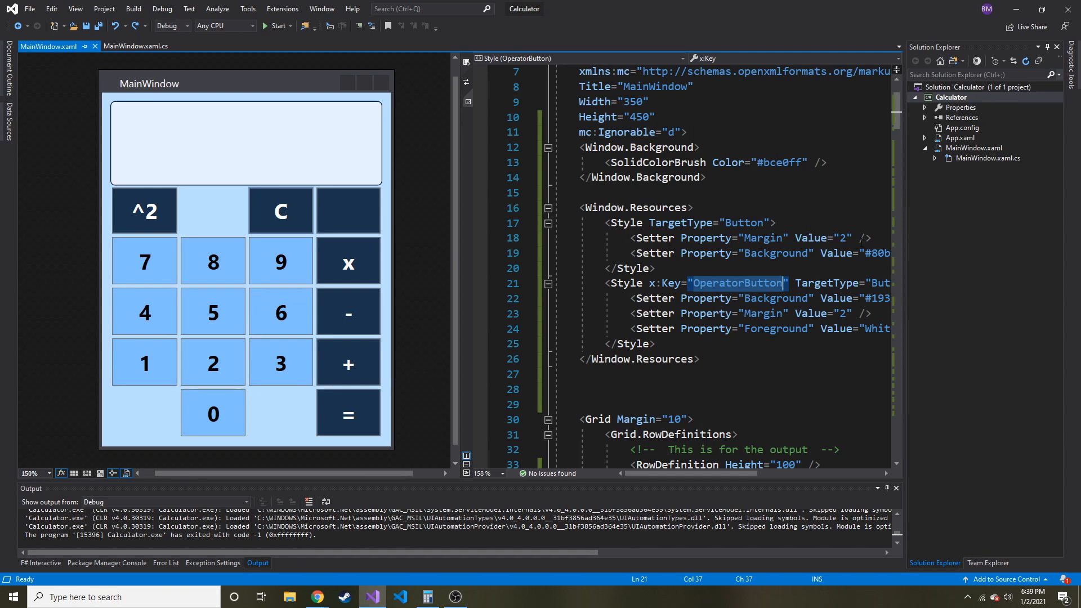
scroll("right", 3)
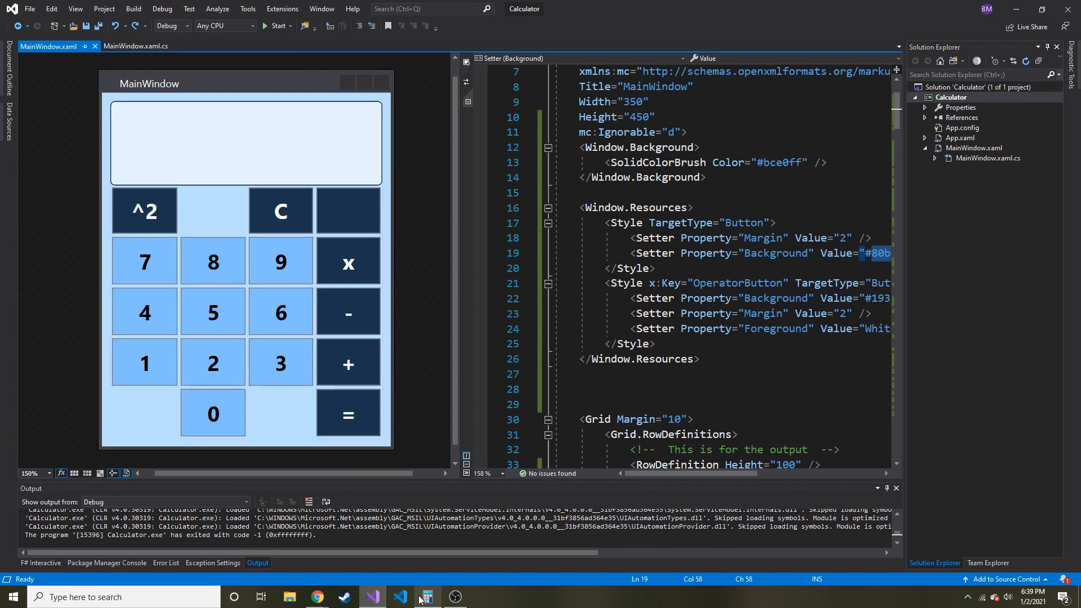
left_click(428, 596)
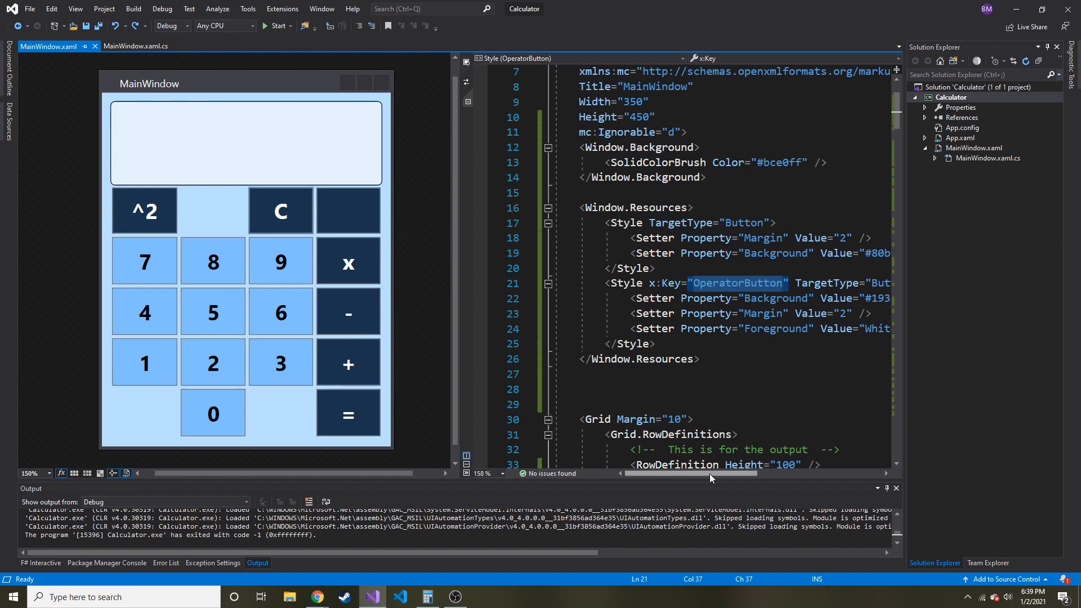
scroll("right", 3)
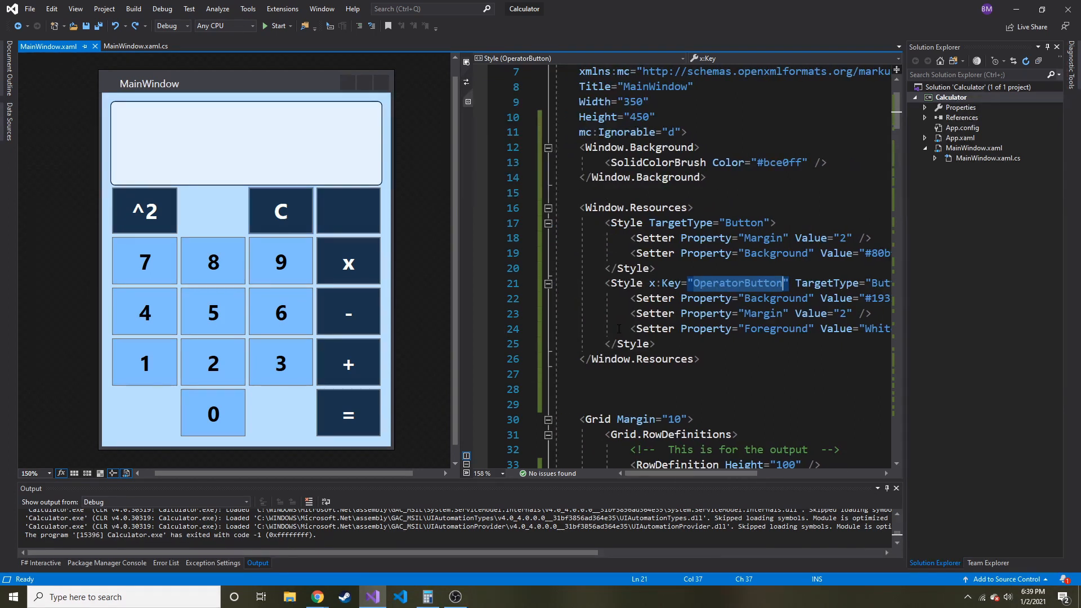
scroll("down", 3)
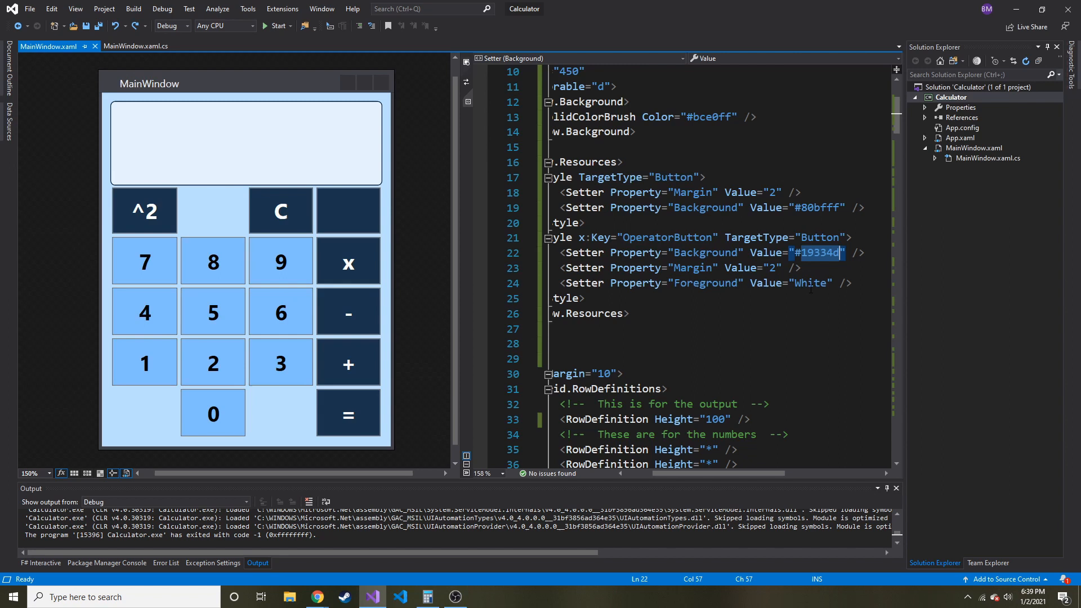
mouse_move(361, 221)
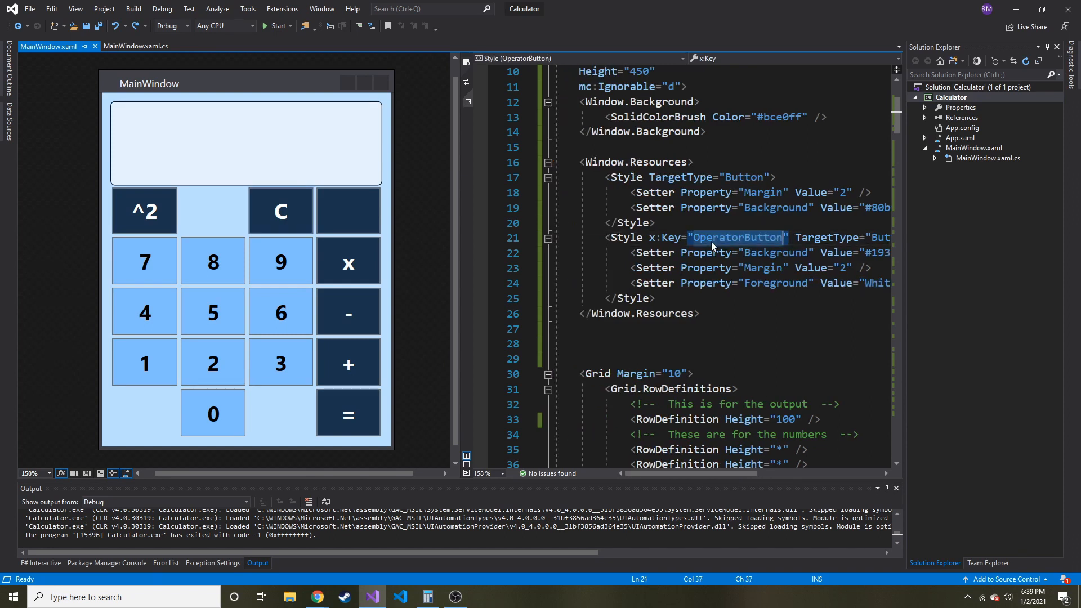
mouse_move(735, 238)
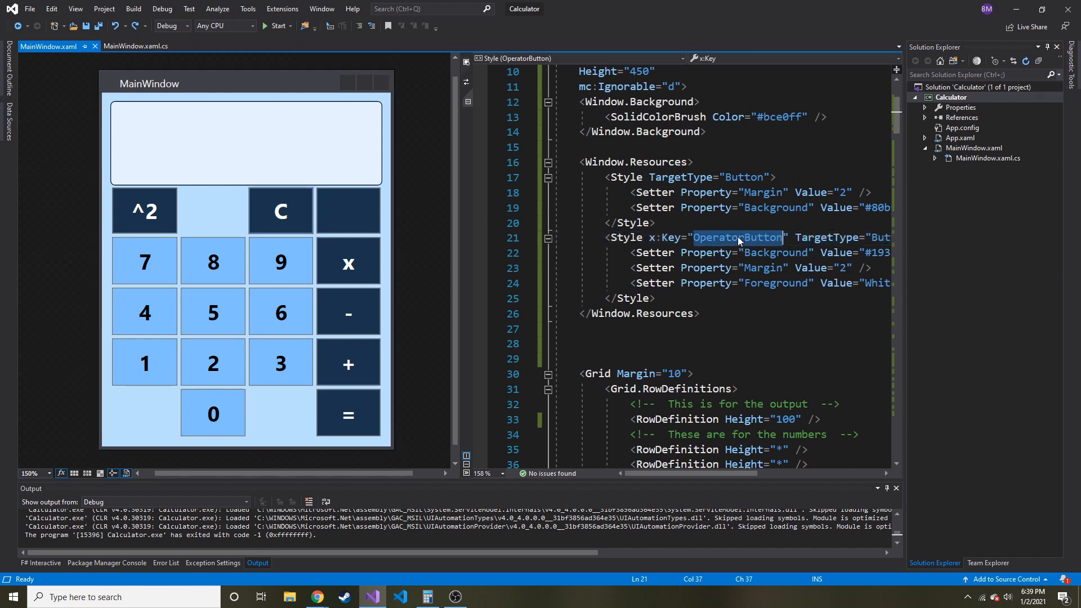
scroll("down", 3)
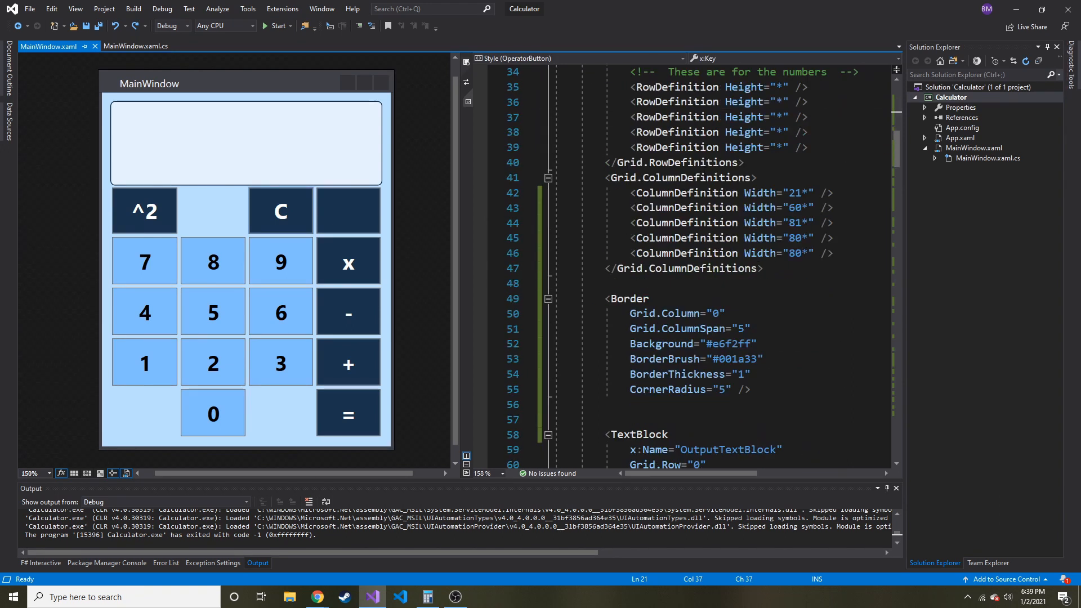
left_click(347, 210)
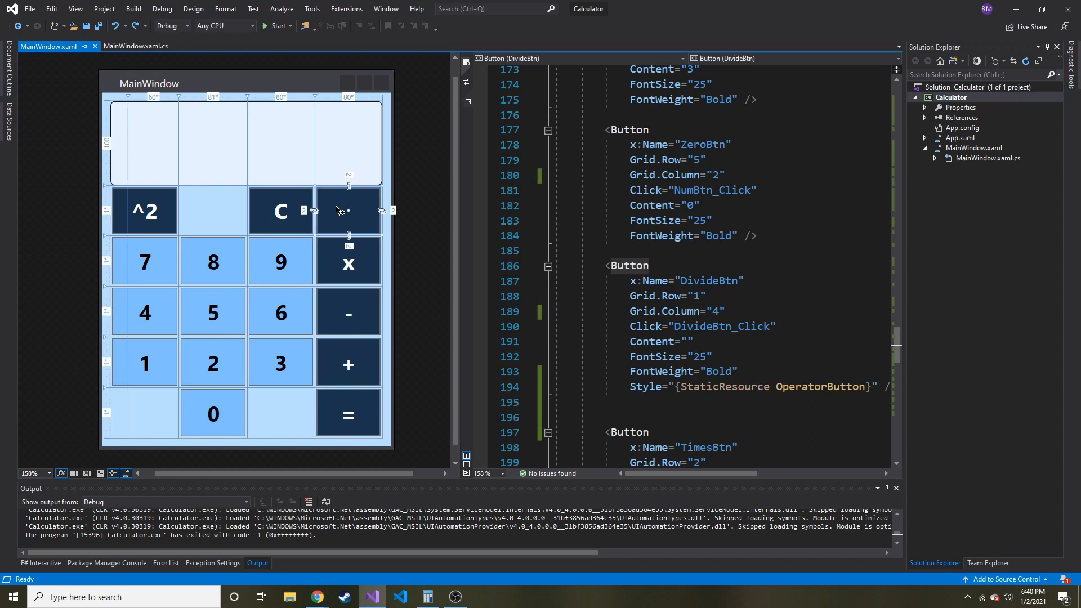
left_click(348, 311)
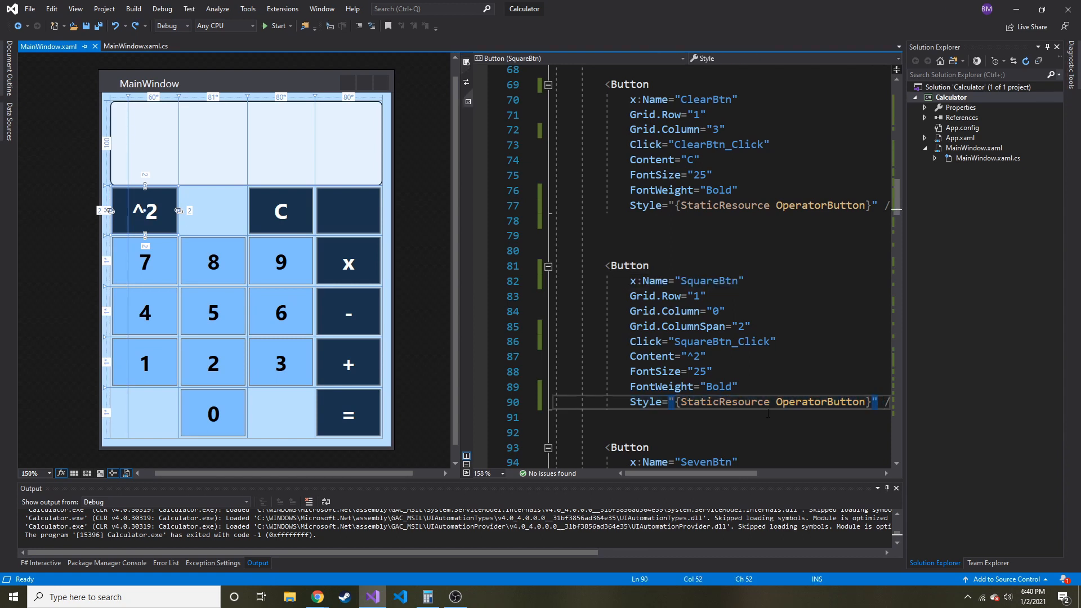
double_click(722, 402)
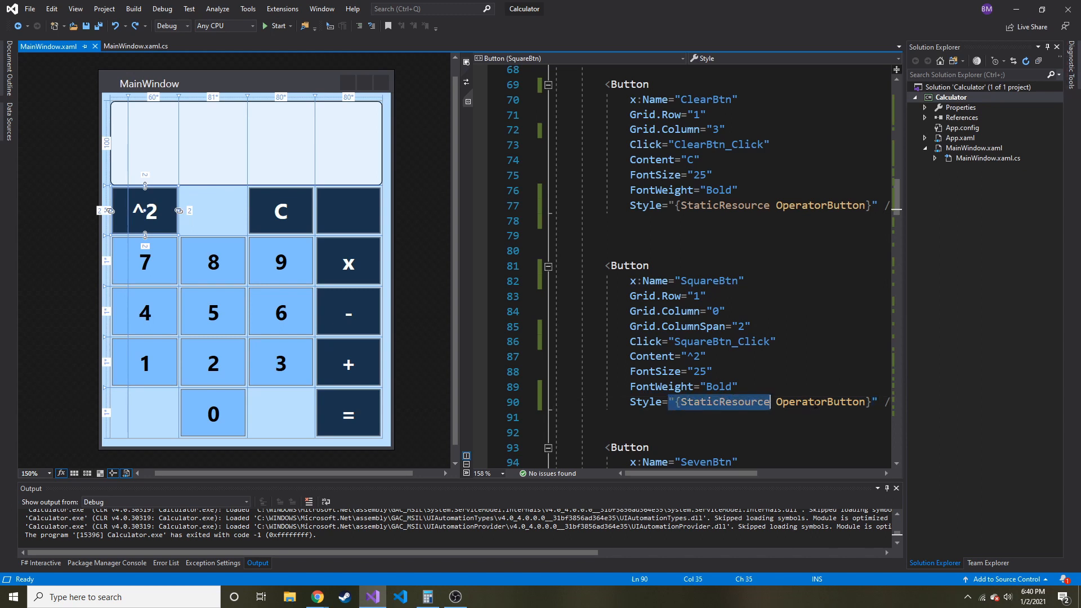
double_click(820, 401)
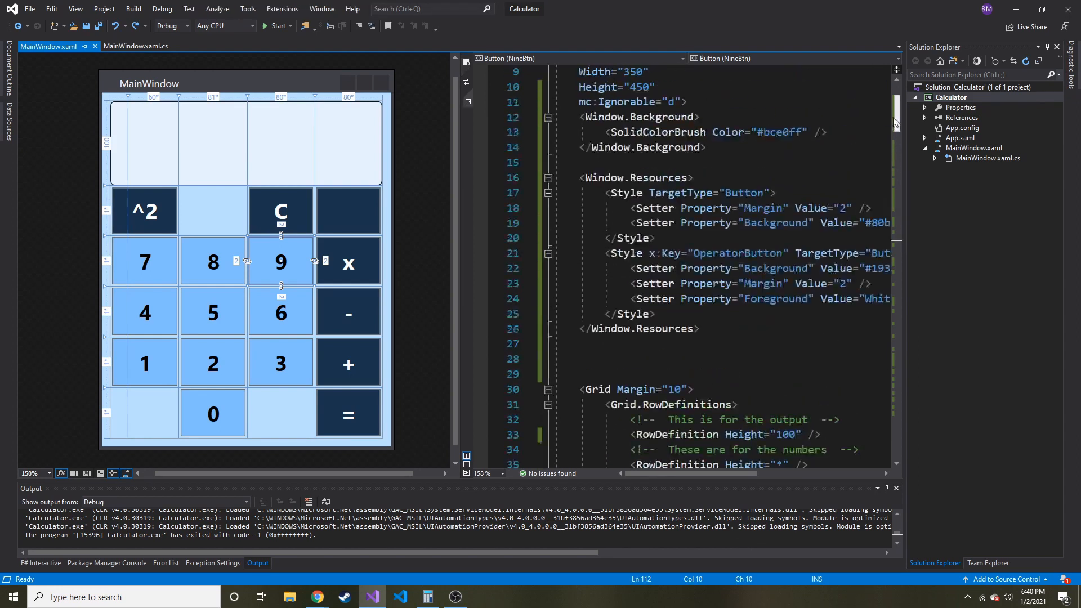
double_click(742, 192)
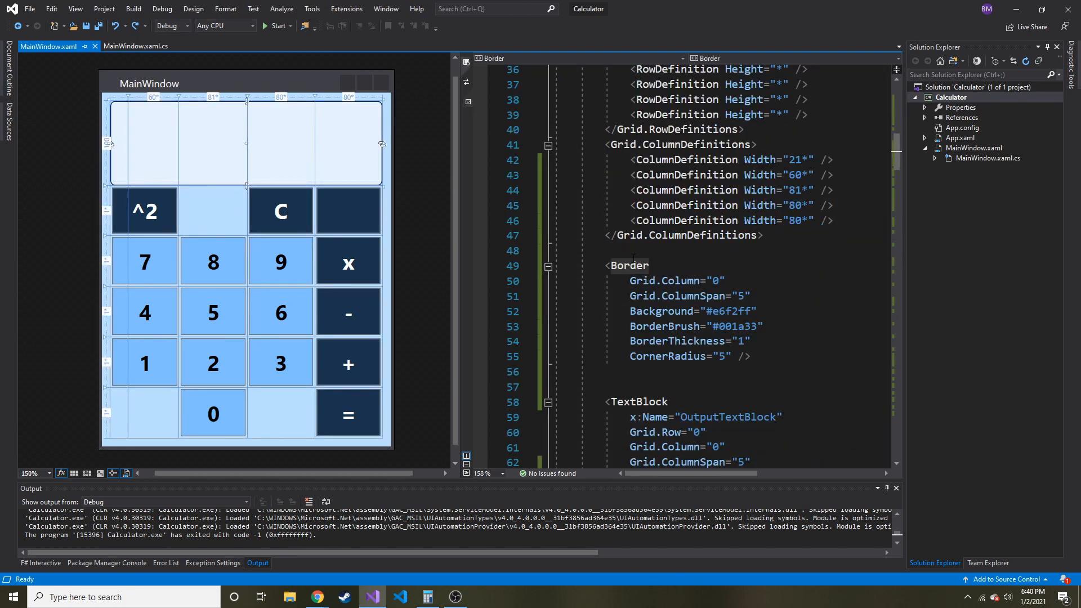
Set the output Border's Grid.ColumnSpan to 5 after briefly trying 4, and save.
left_click(689, 311)
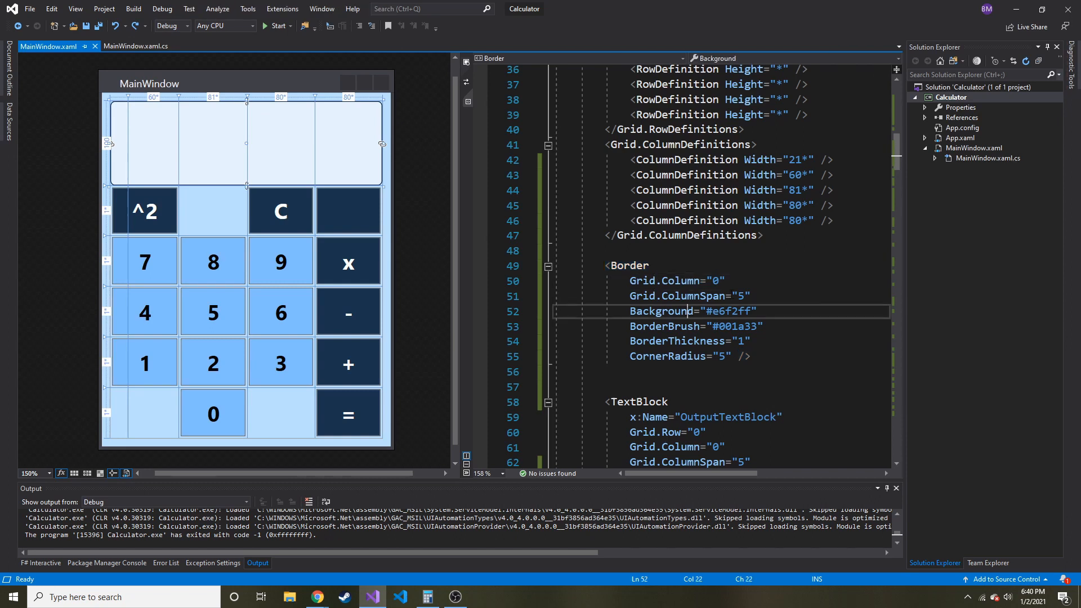
double_click(664, 280)
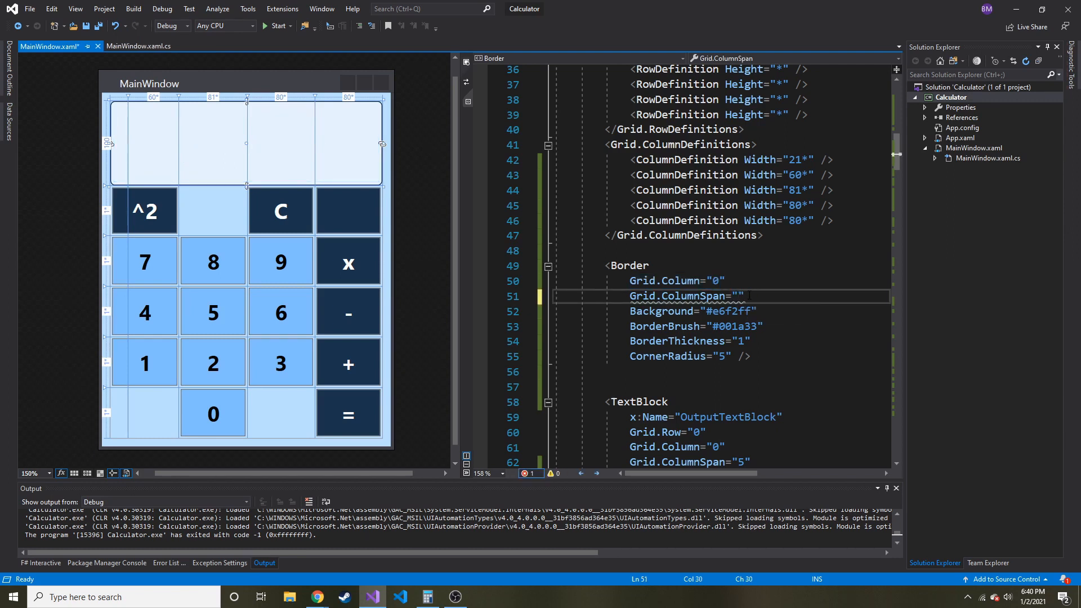
type("4")
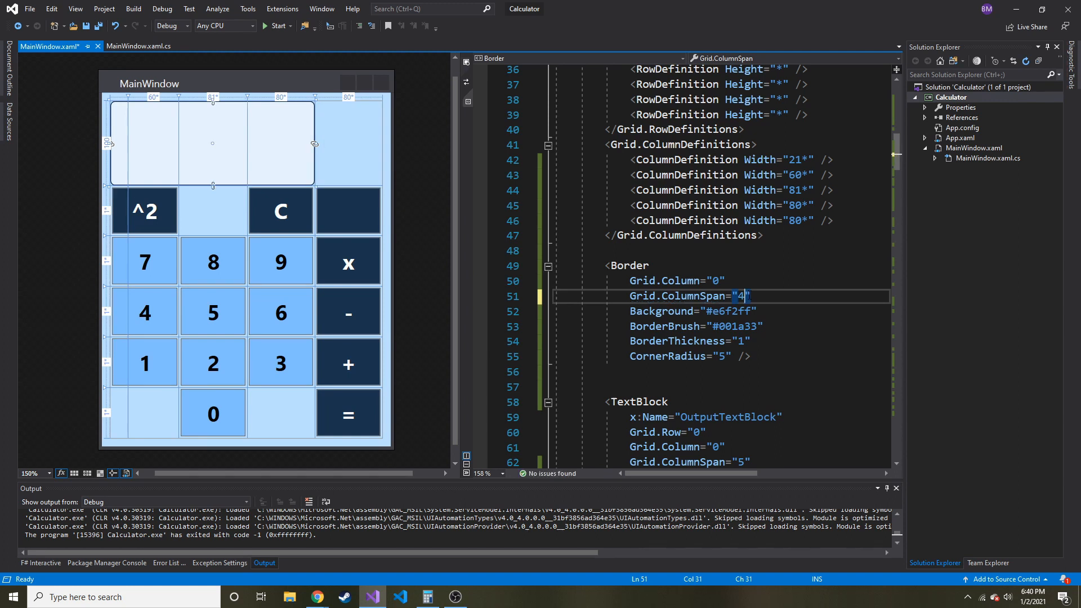
type("5")
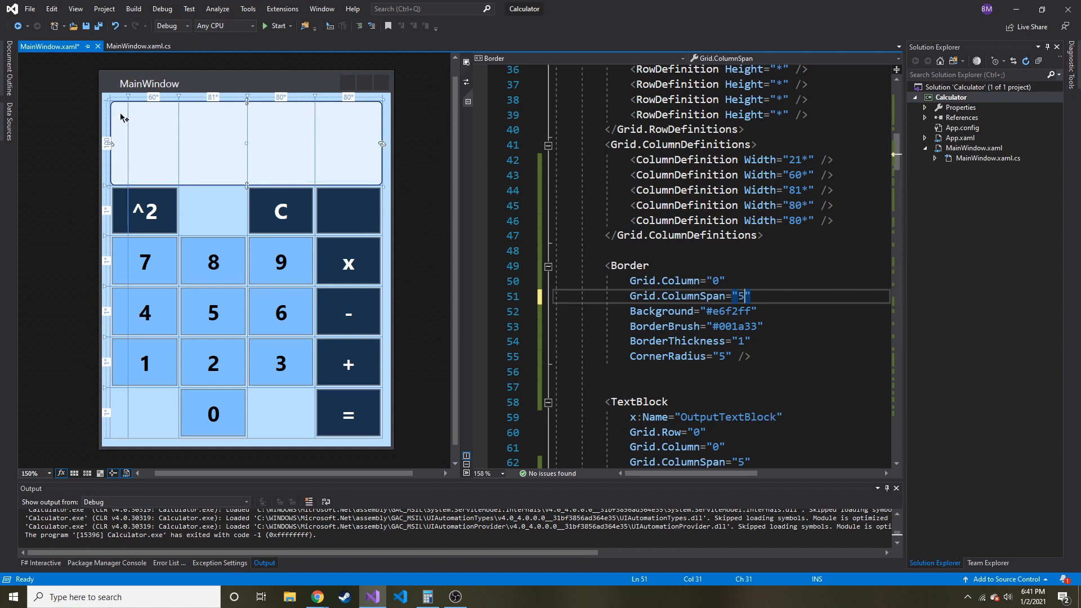
key("Ctrl+S")
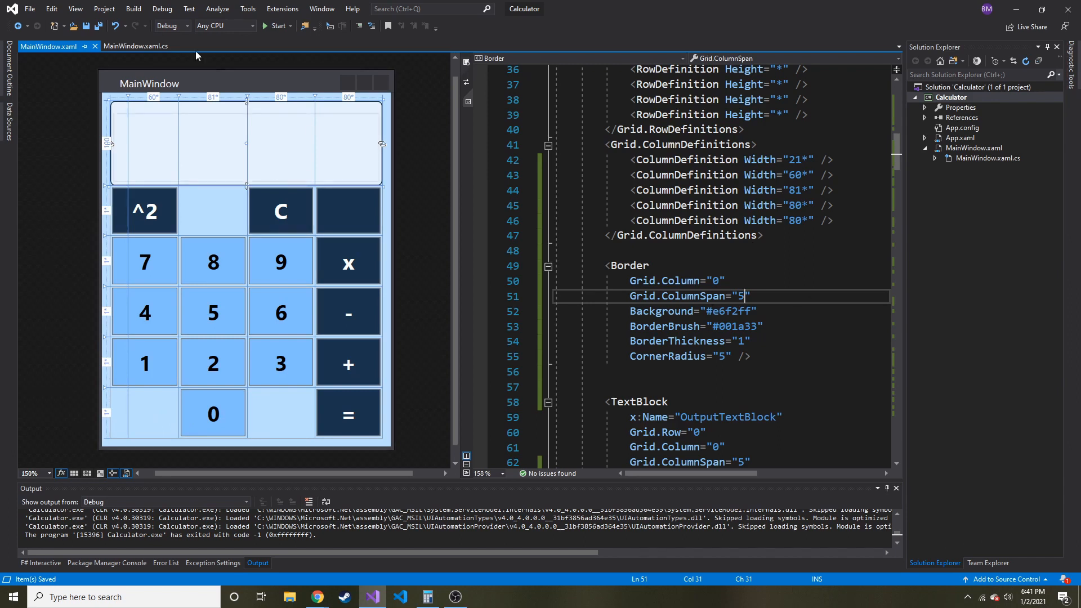
mouse_move(406, 142)
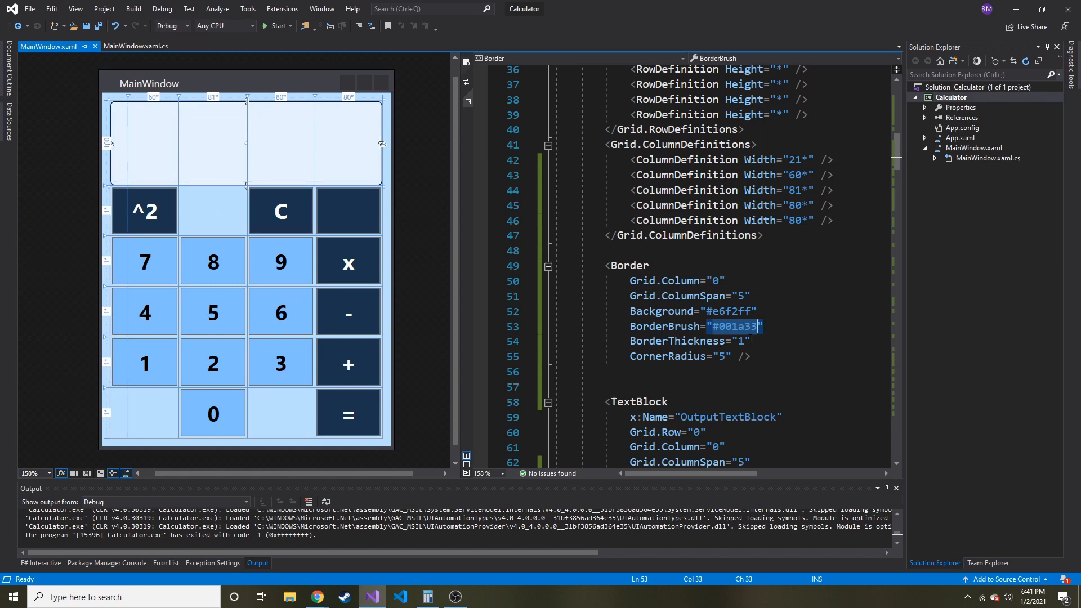
Set the output Border's BorderThickness to 2 after briefly trying 3, and save.
type("2")
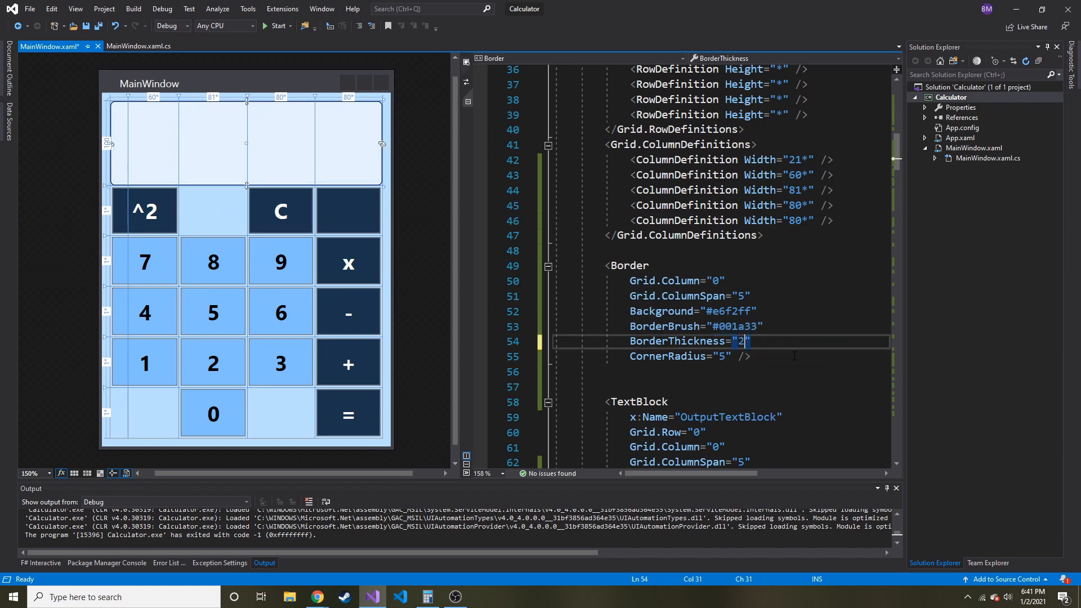
type("3")
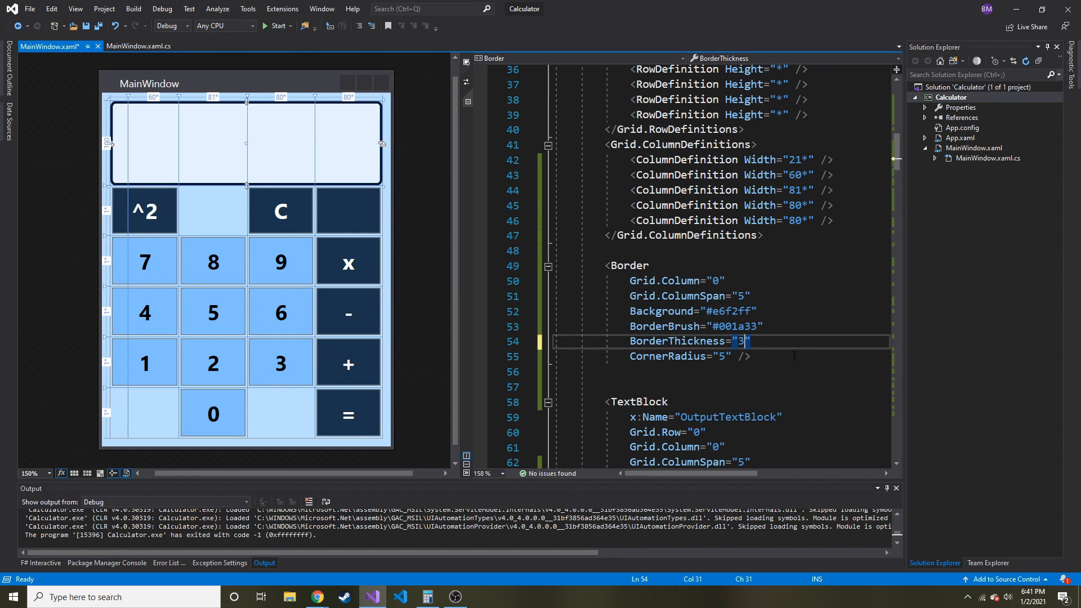
type("2")
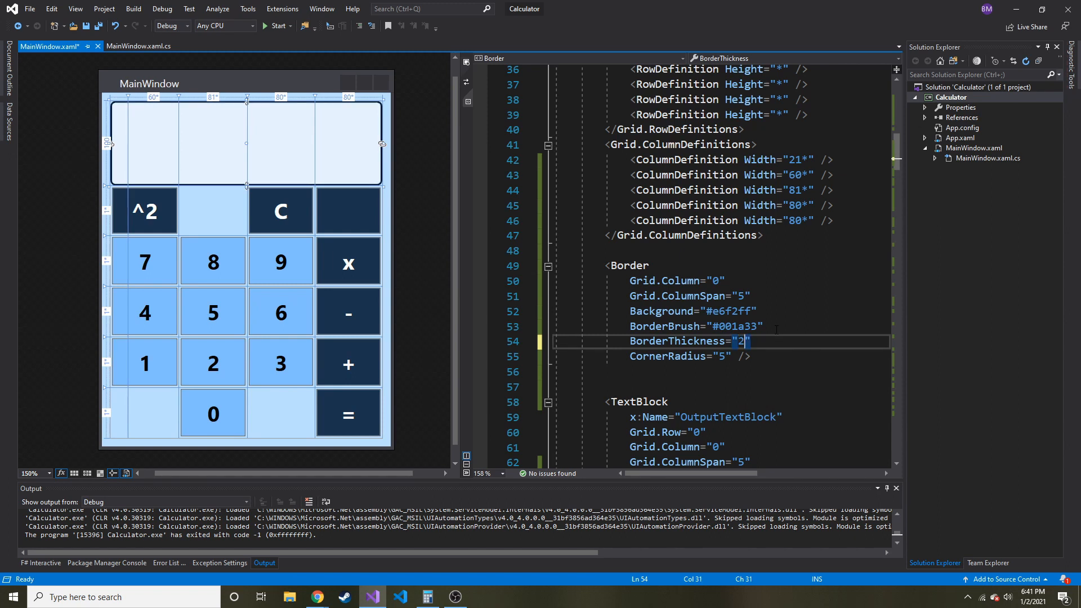
key("Ctrl+S")
type("0")
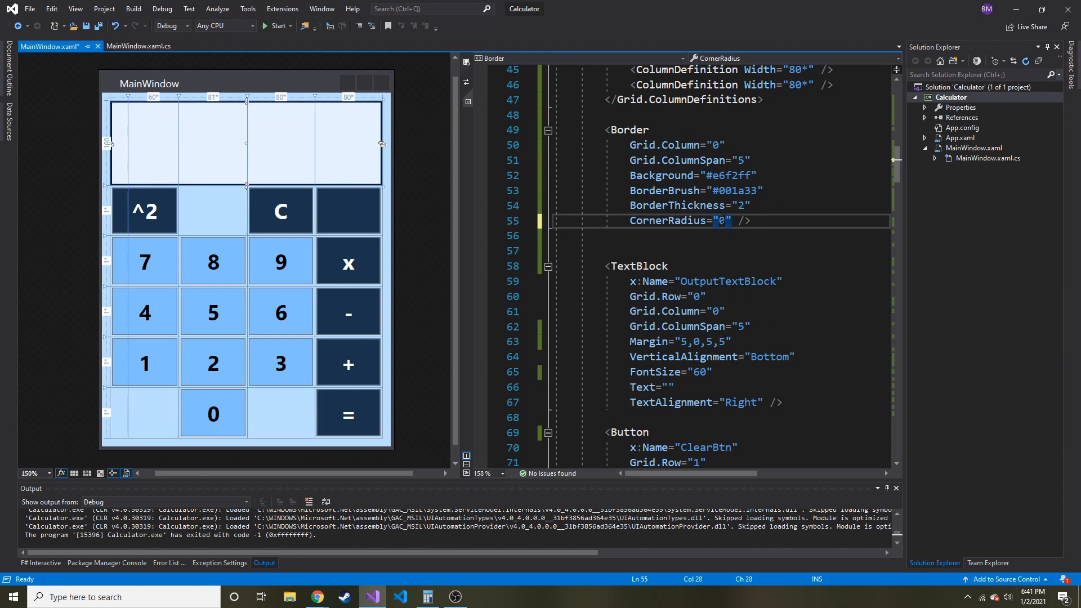
Restore CornerRadius to 5, save, and check the divide button's style setting.
left_click(720, 221)
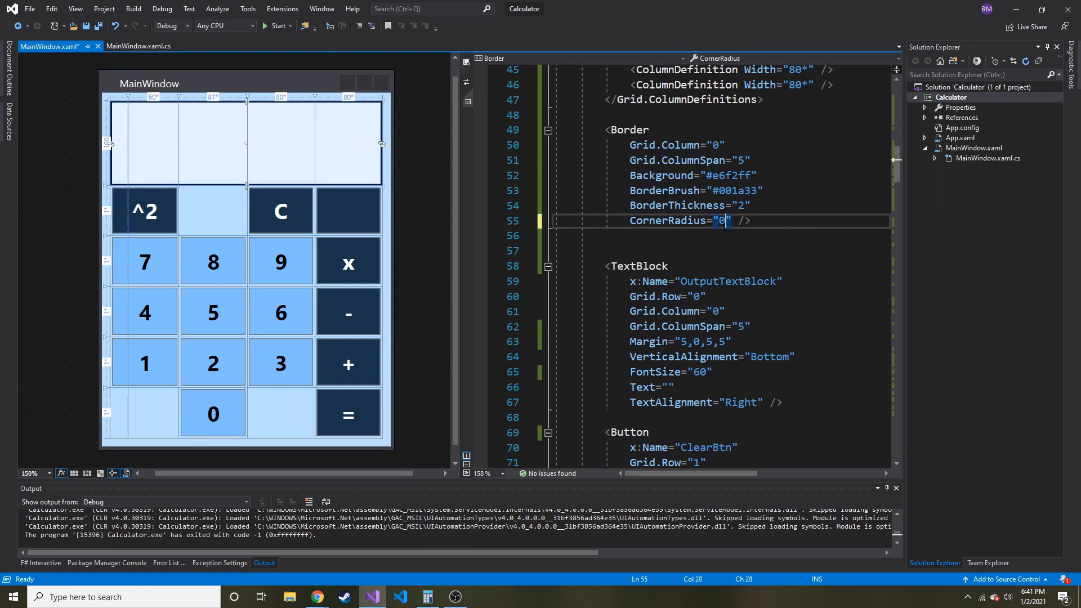
type("5")
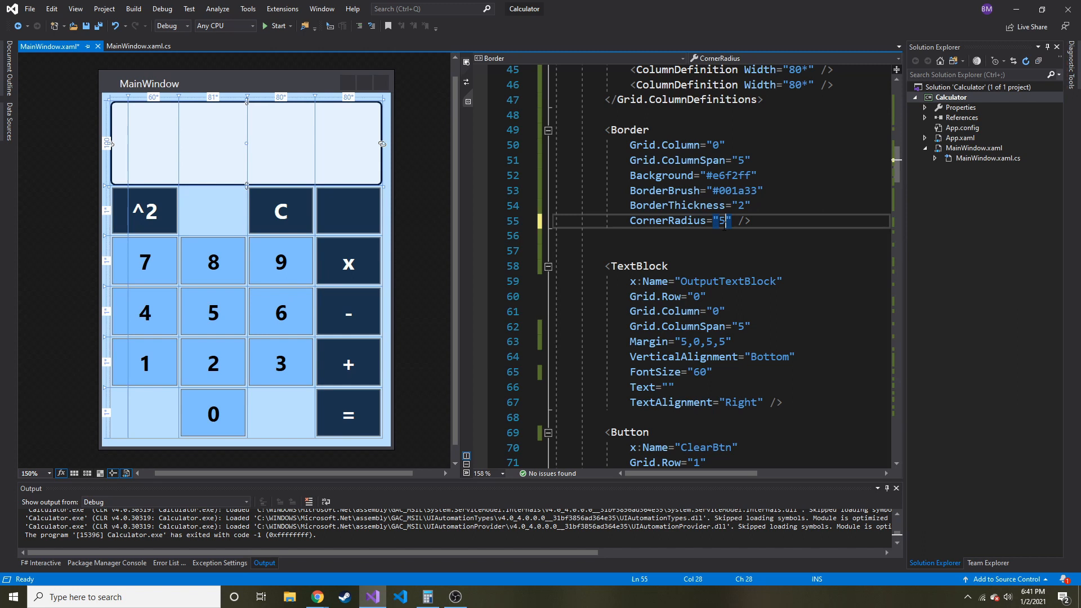
key("ctrl+s")
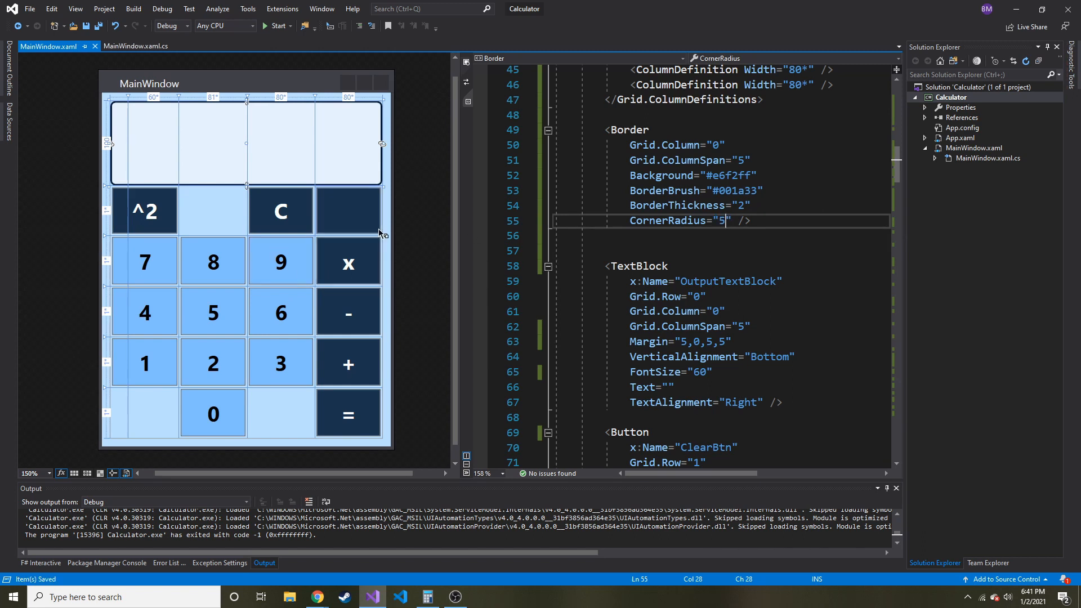
scroll("down", 3)
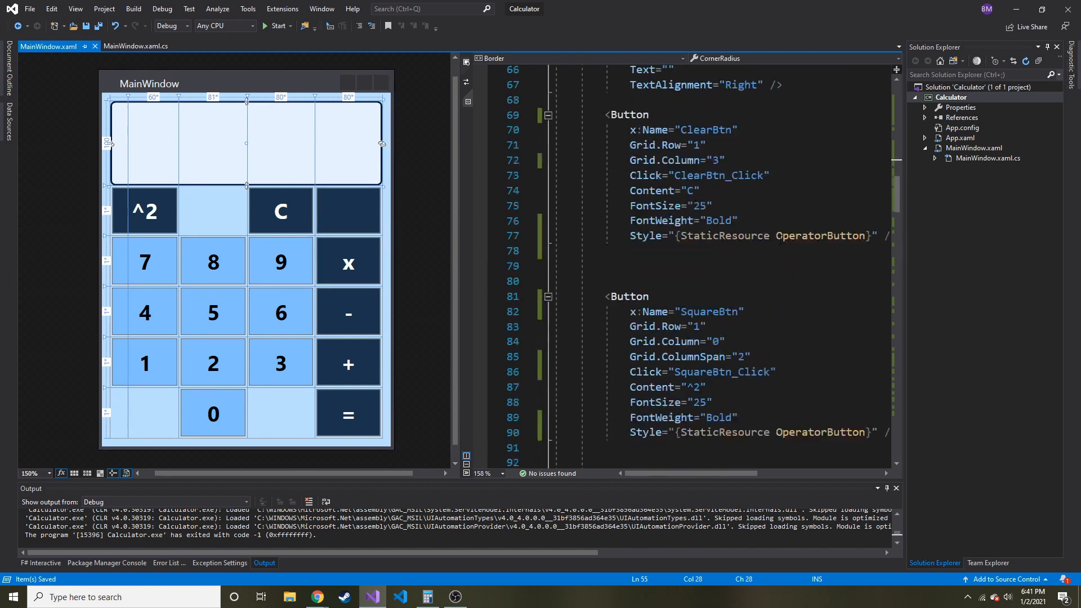
scroll("down", 3)
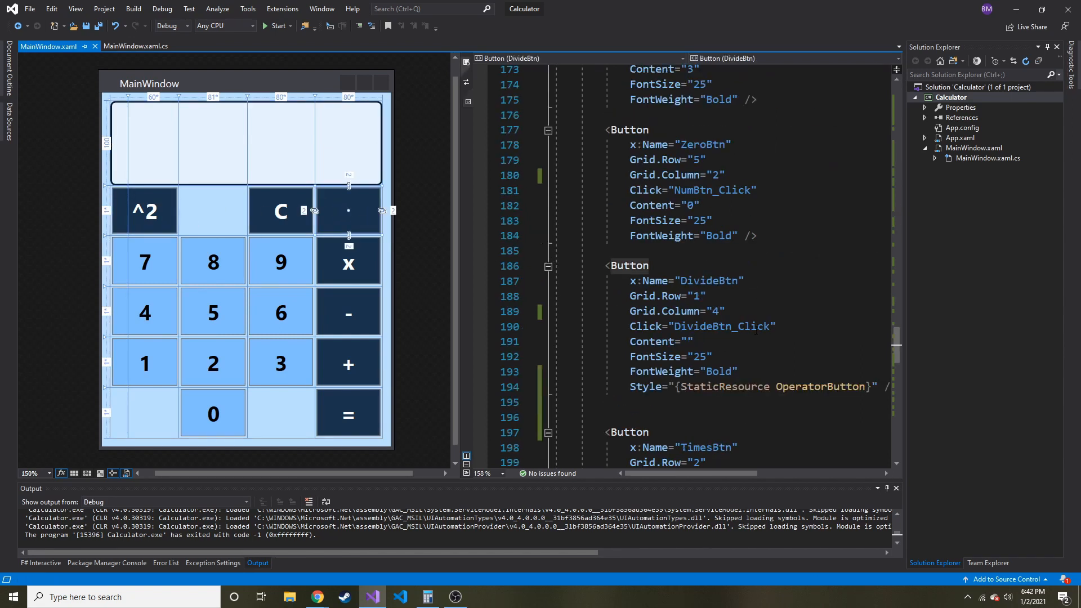
left_click(878, 387)
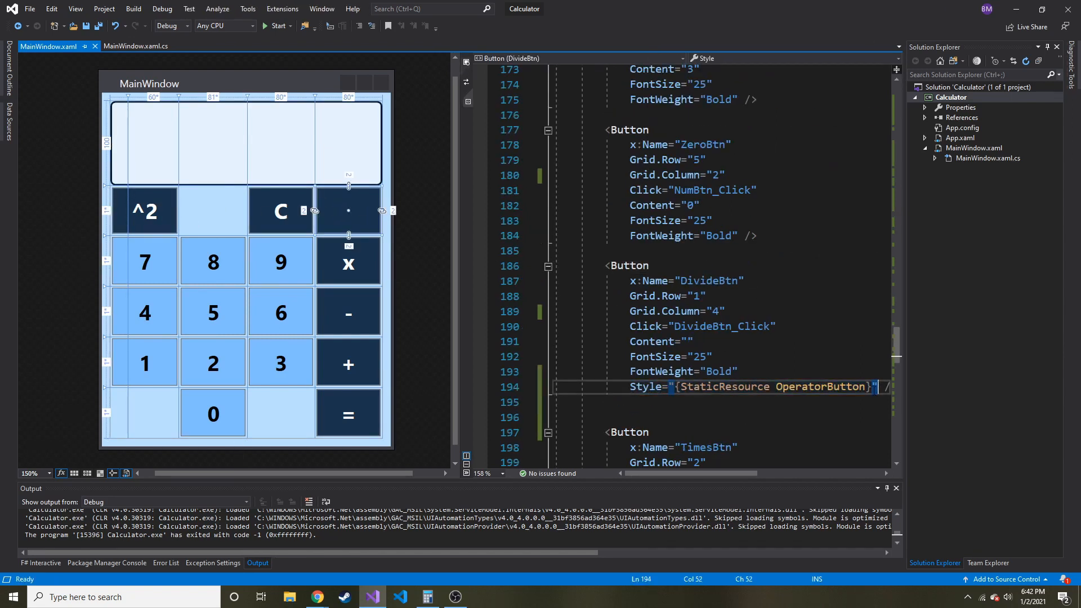
key("Ctrl+S")
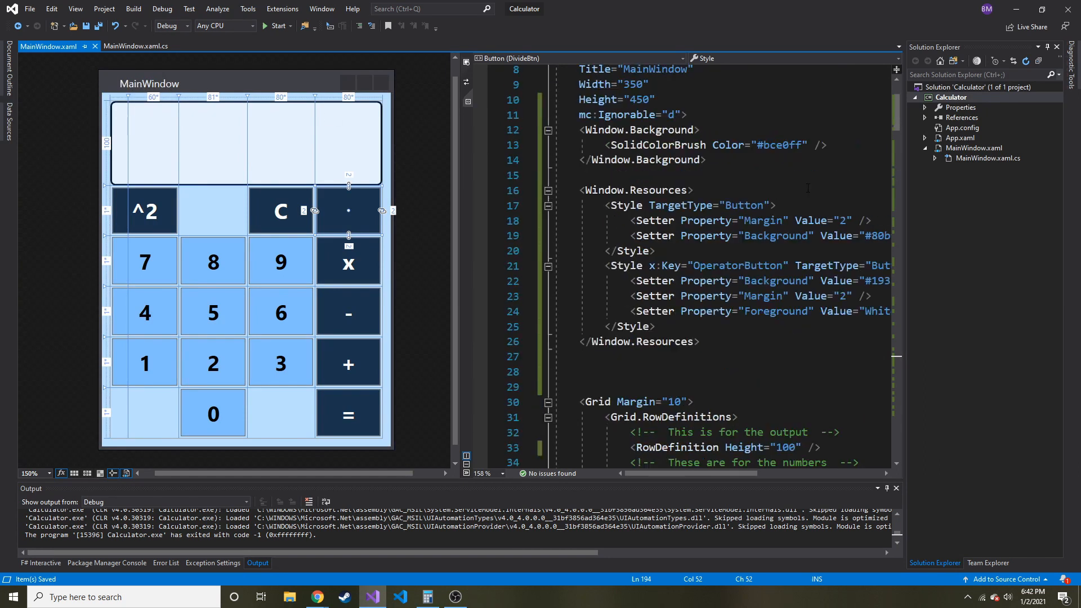
Run the app, change the window Title to 'Calculator', and reposition the running window.
left_click(277, 25)
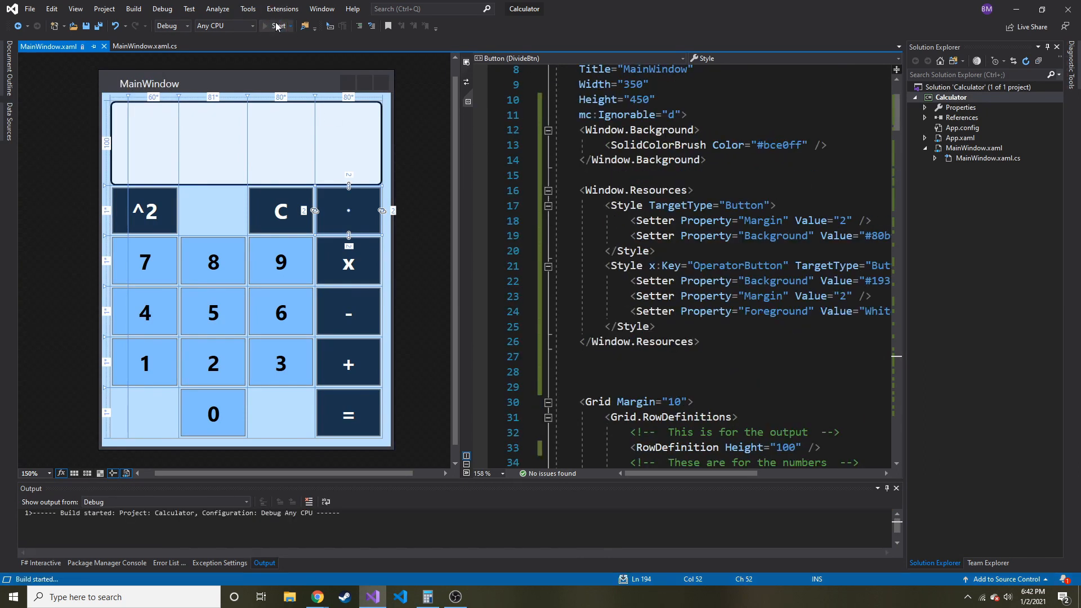
left_click(276, 26)
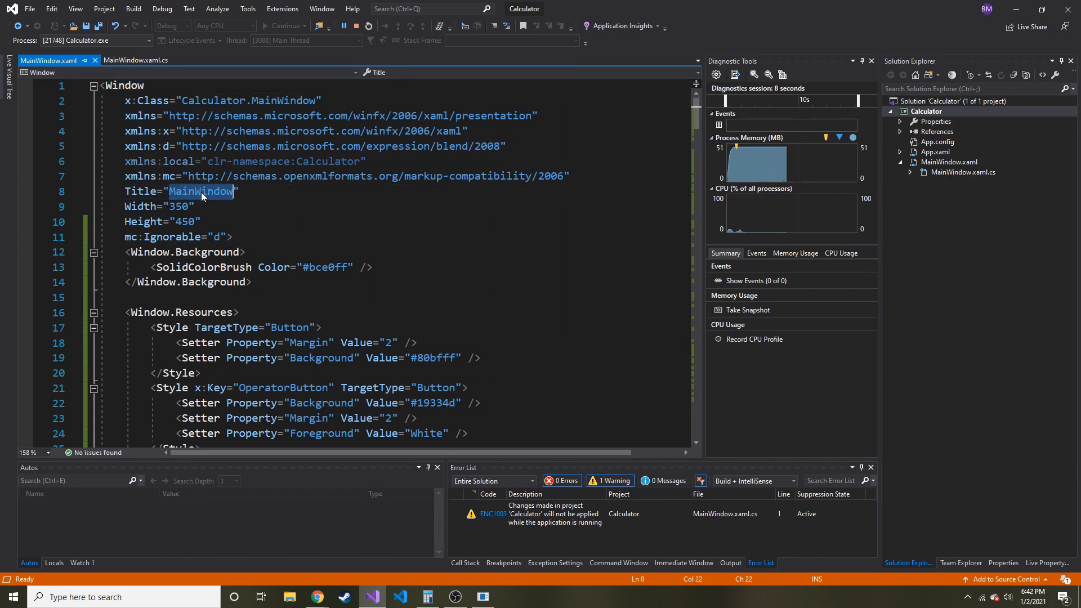
type("C\"")
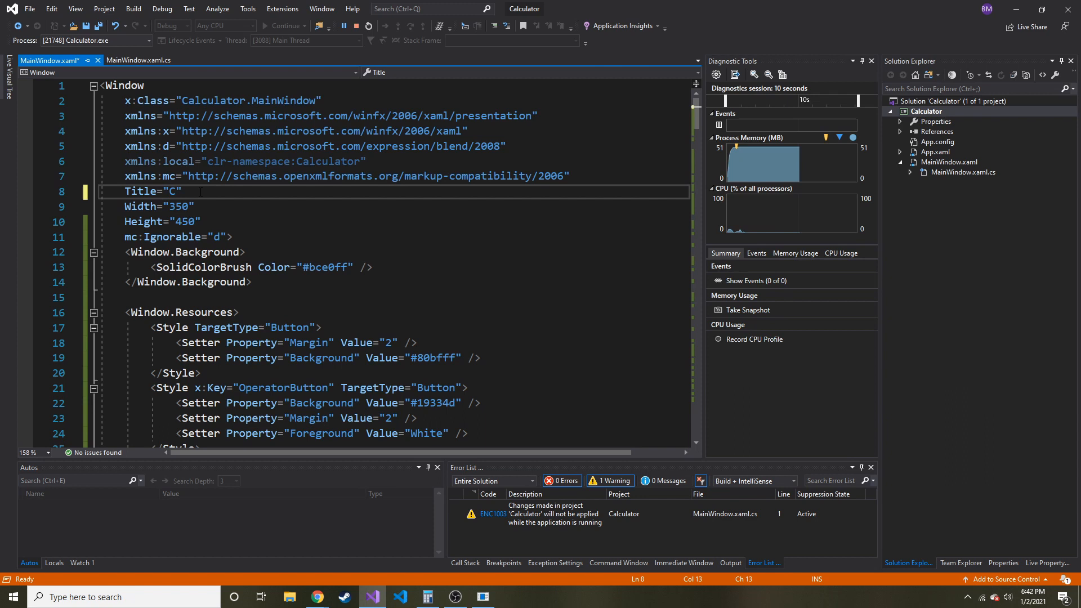
type("alculator")
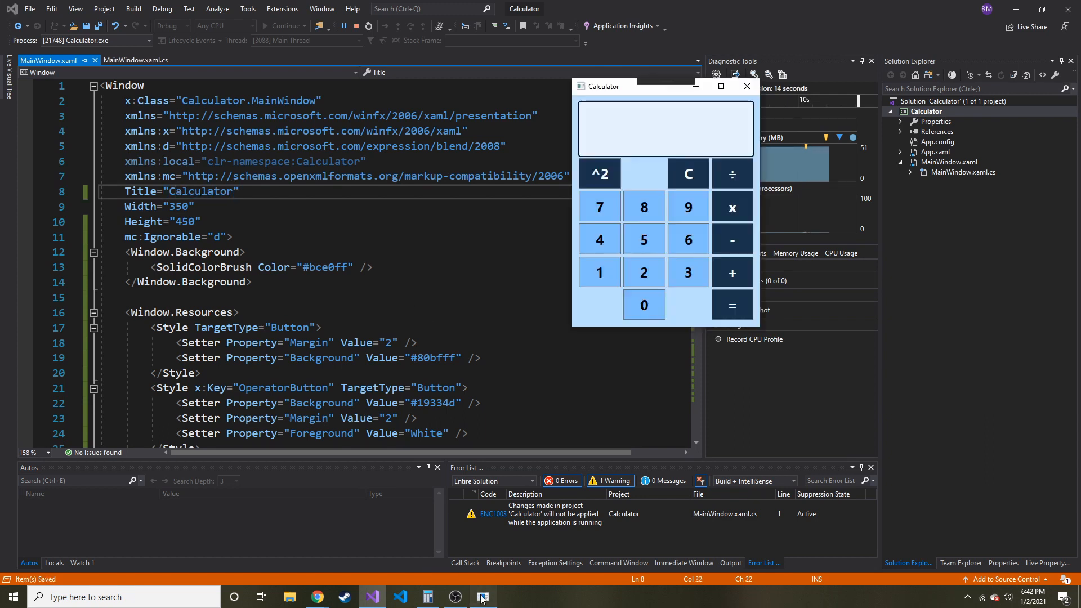
left_click_drag(605, 85, 580, 83)
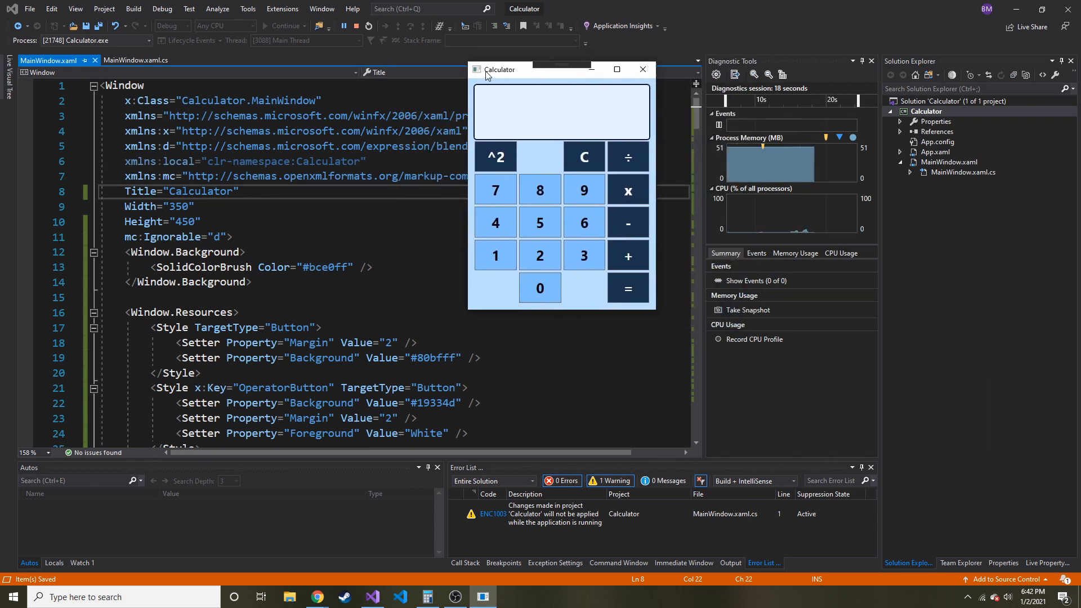
left_click_drag(502, 69, 626, 96)
type("445")
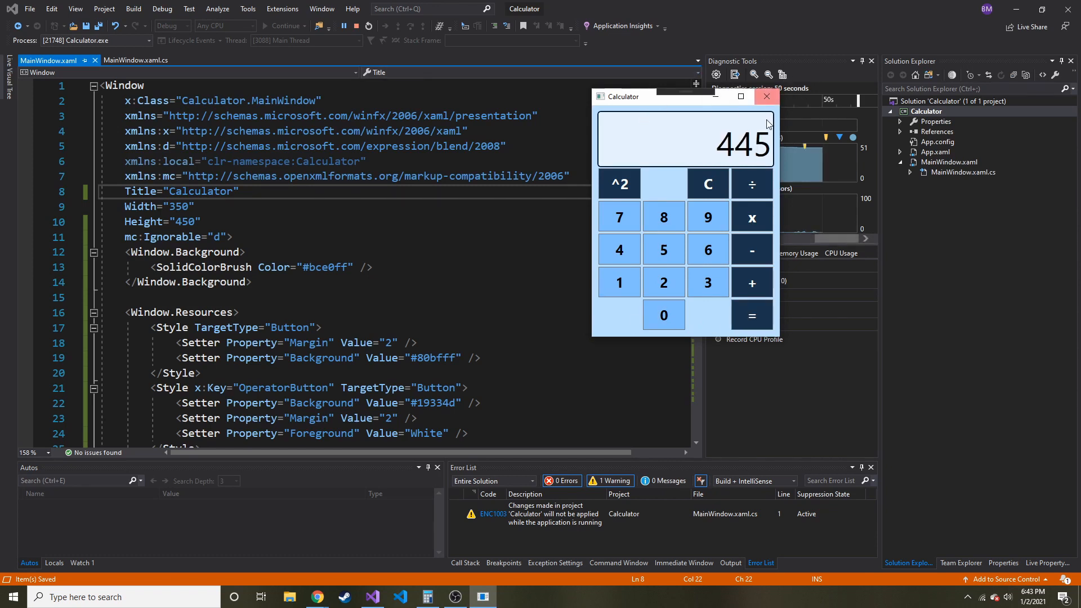
Clear the running Calculator's display with C and enter a digit.
left_click(708, 183)
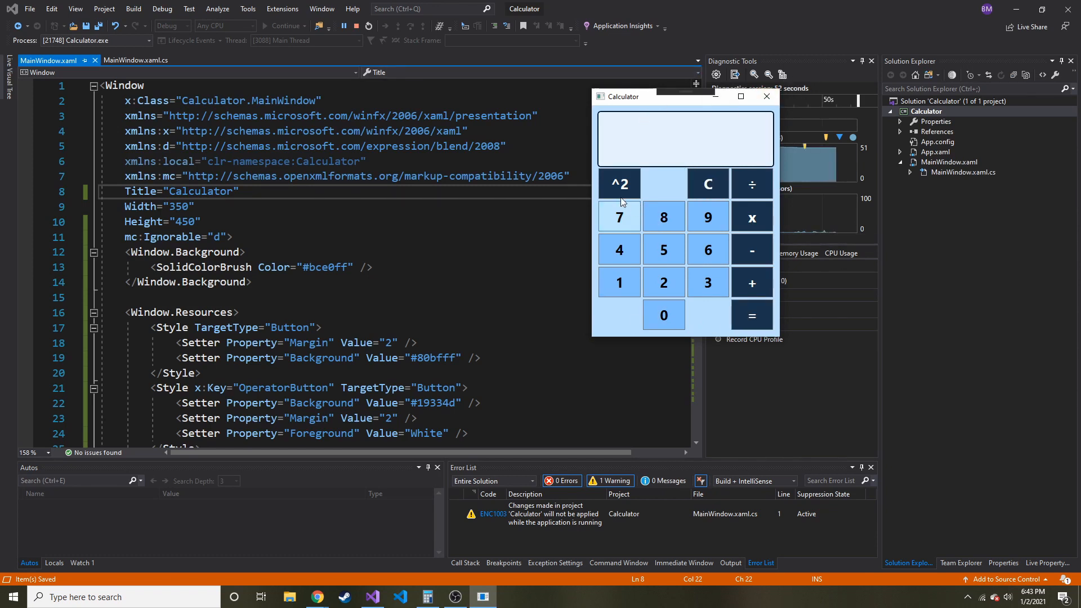
left_click(618, 250)
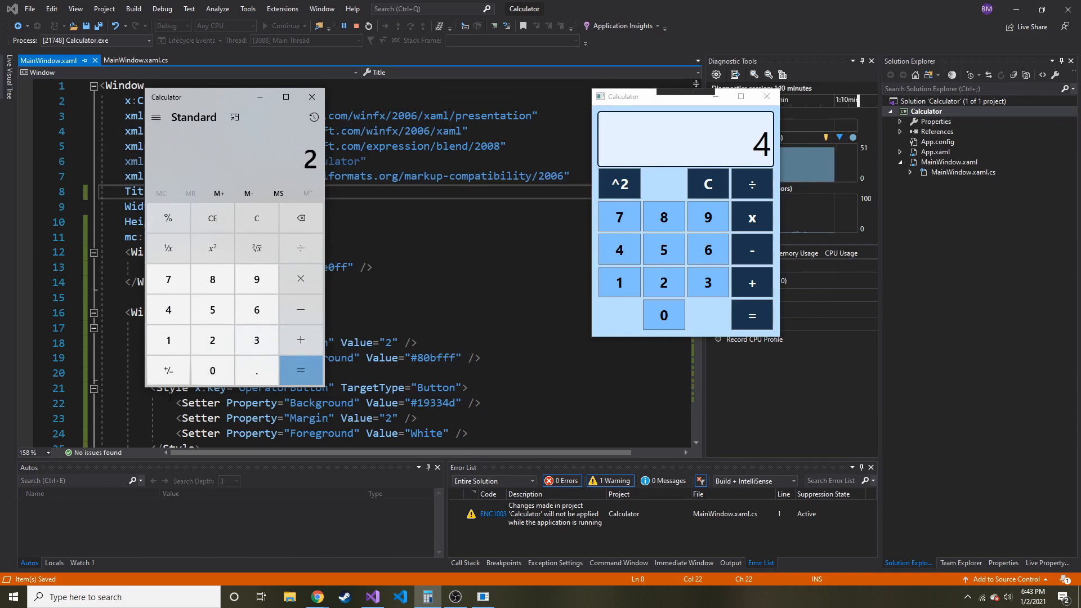
Check the app's squaring and division results against Windows Calculator, repositioning the app window.
left_click(168, 371)
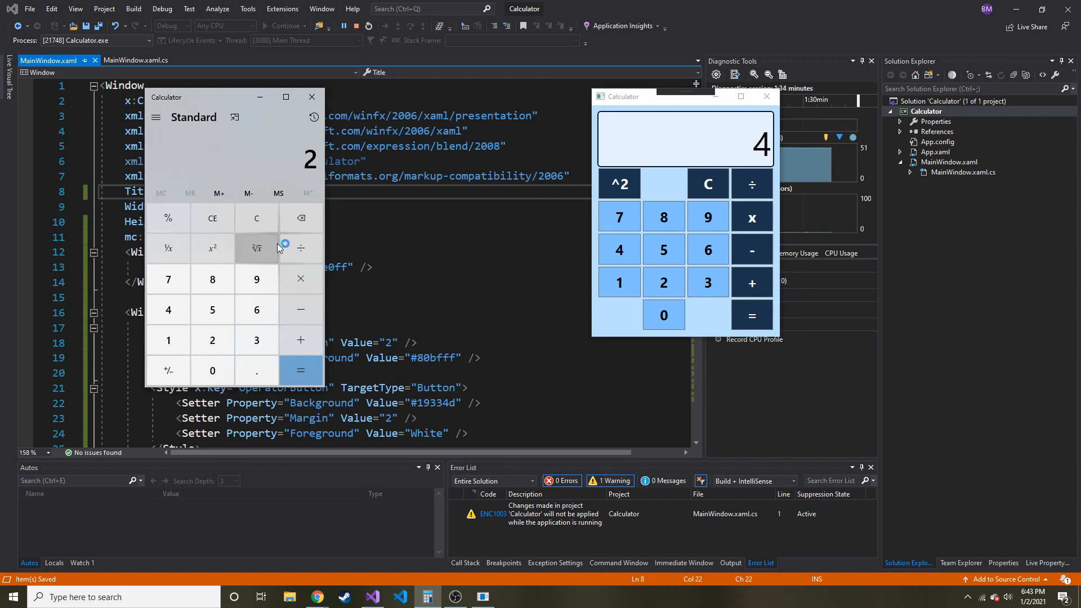
mouse_move(212, 261)
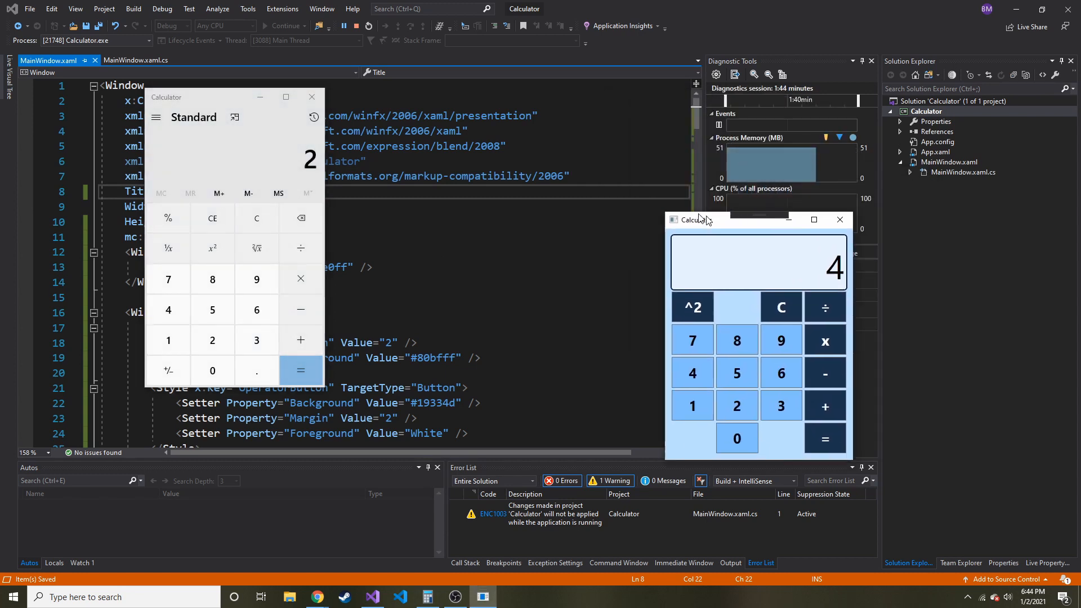
left_click_drag(704, 220, 572, 125)
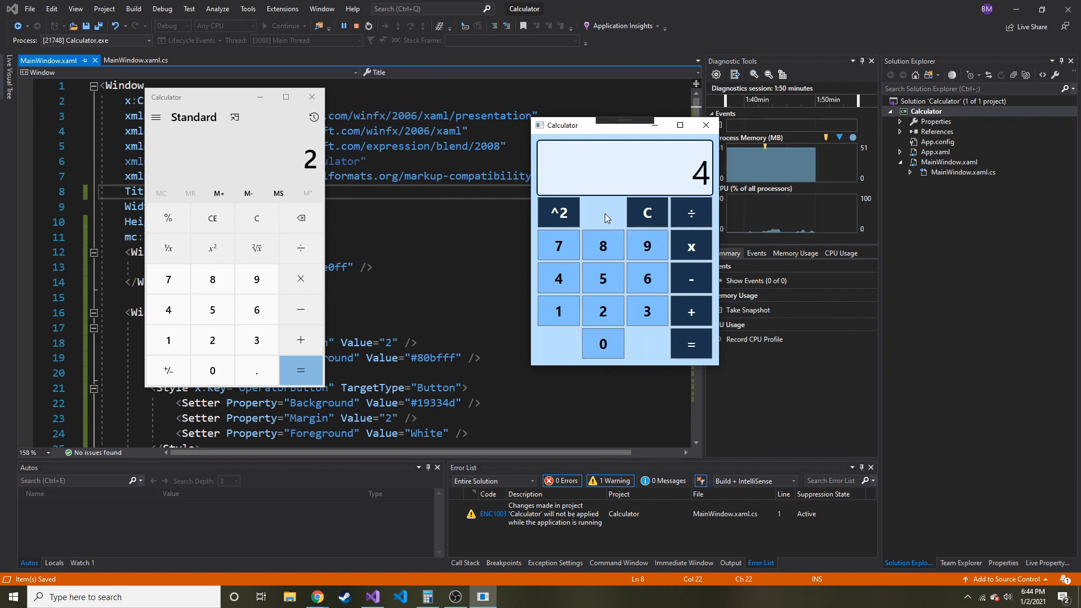
mouse_move(613, 262)
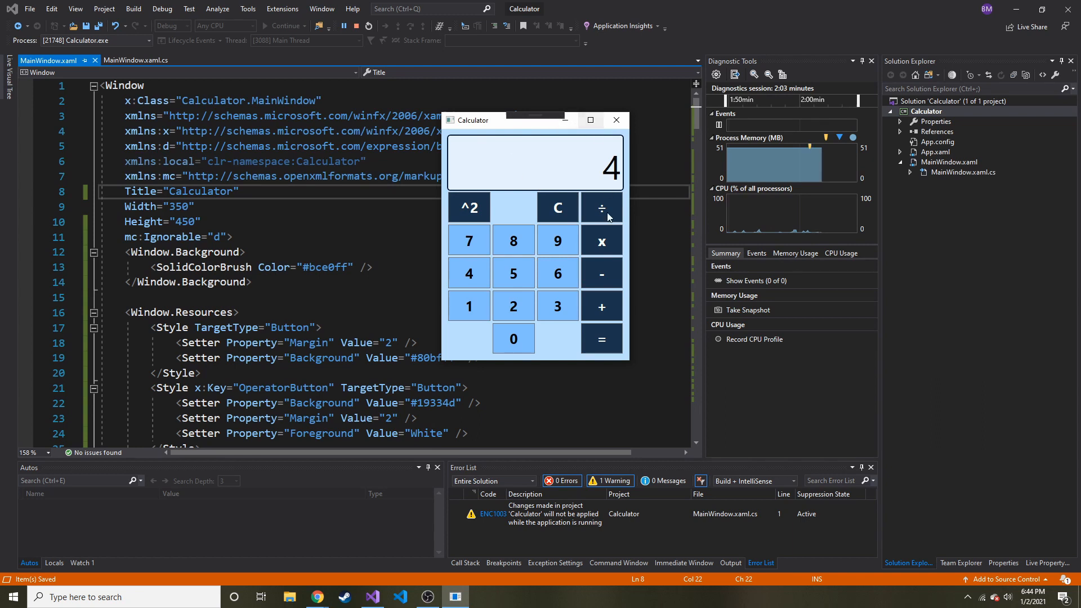
left_click(514, 338)
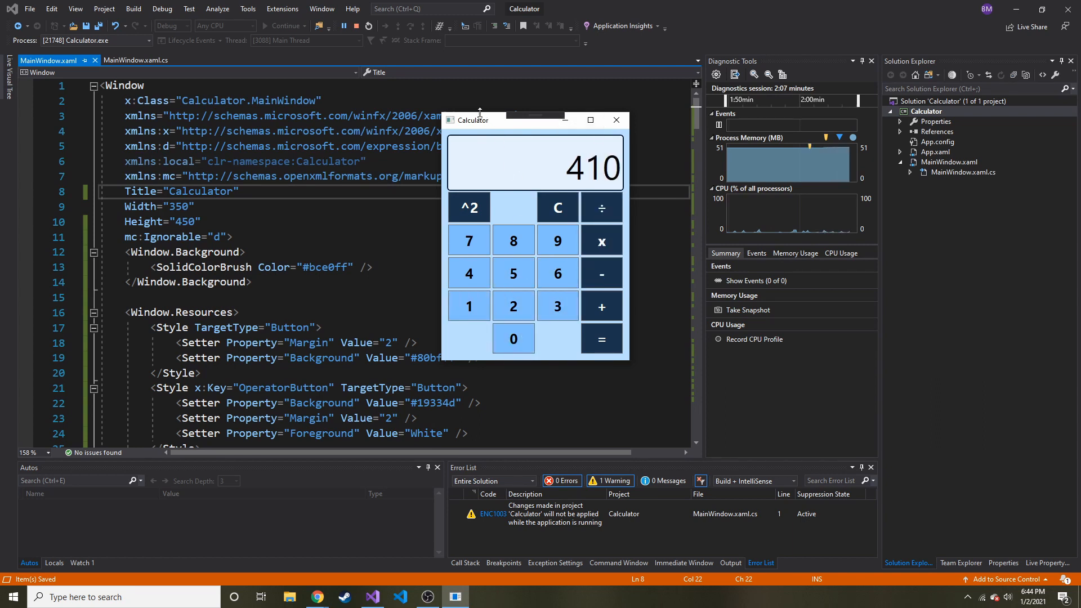
left_click_drag(474, 119, 601, 134)
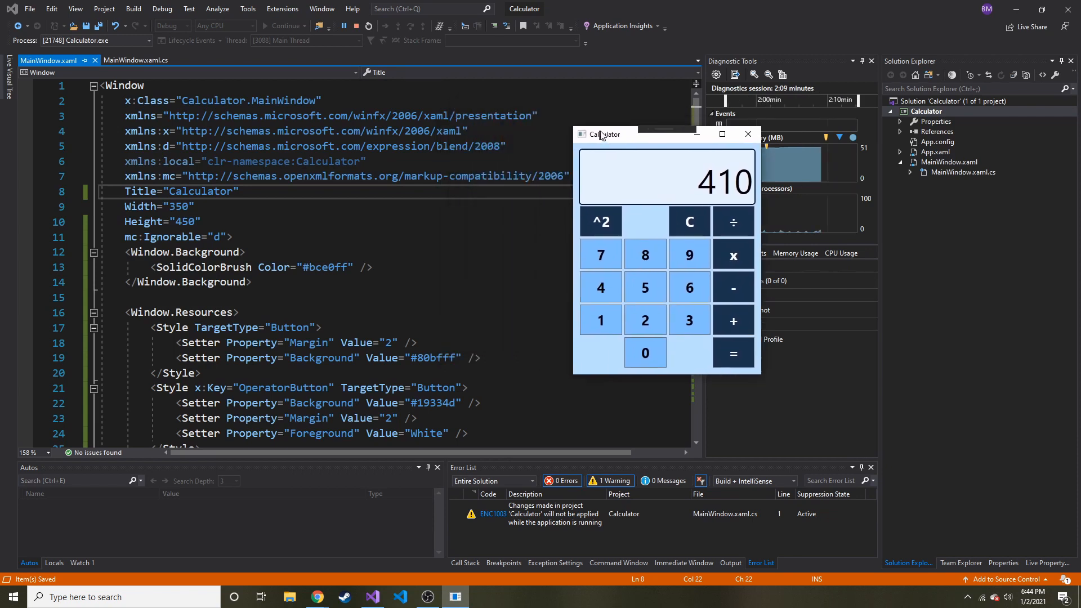
left_click_drag(605, 134, 687, 114)
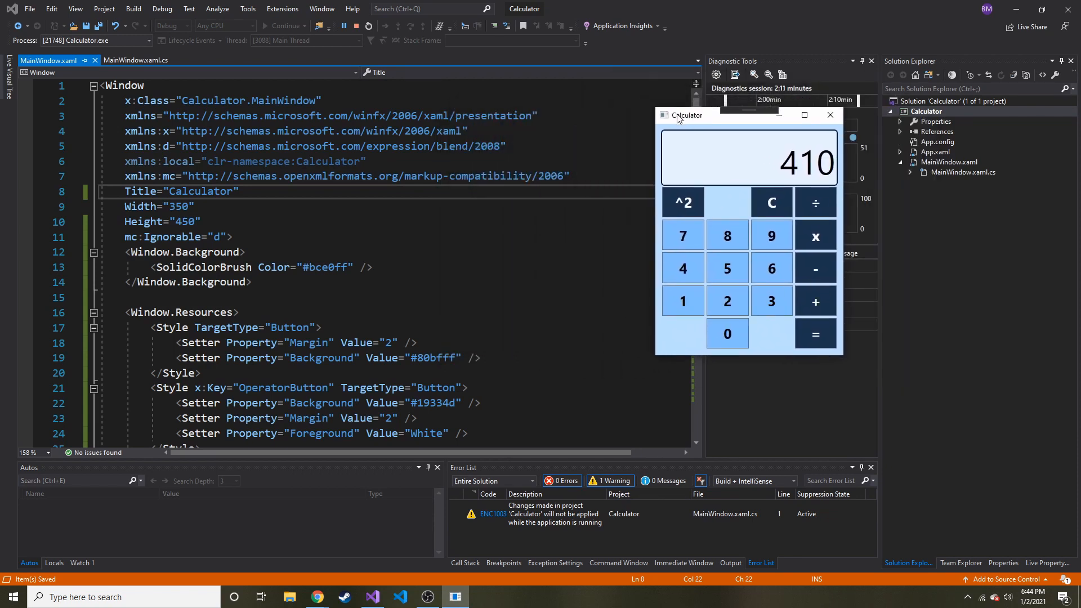